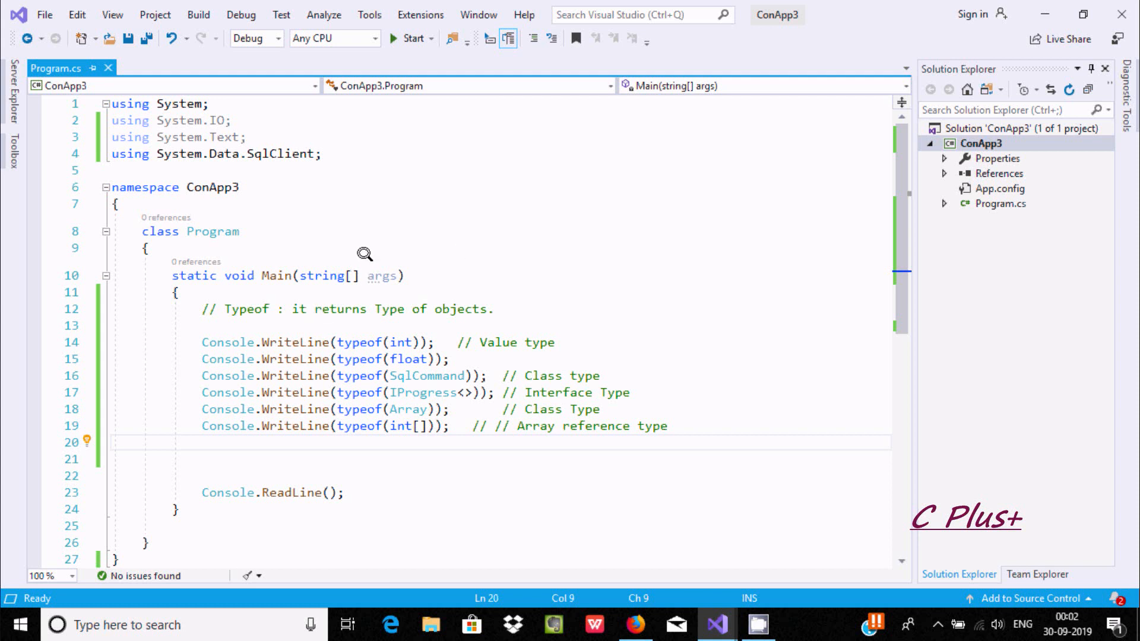
pyautogui.moveTo(394, 294)
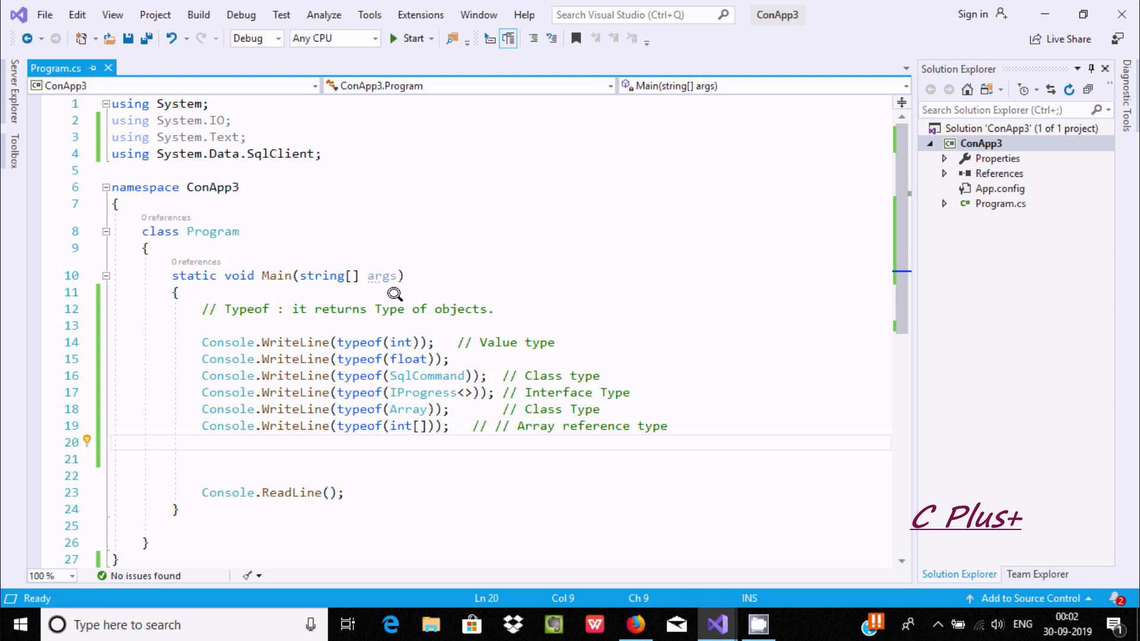
pyautogui.moveTo(304, 309)
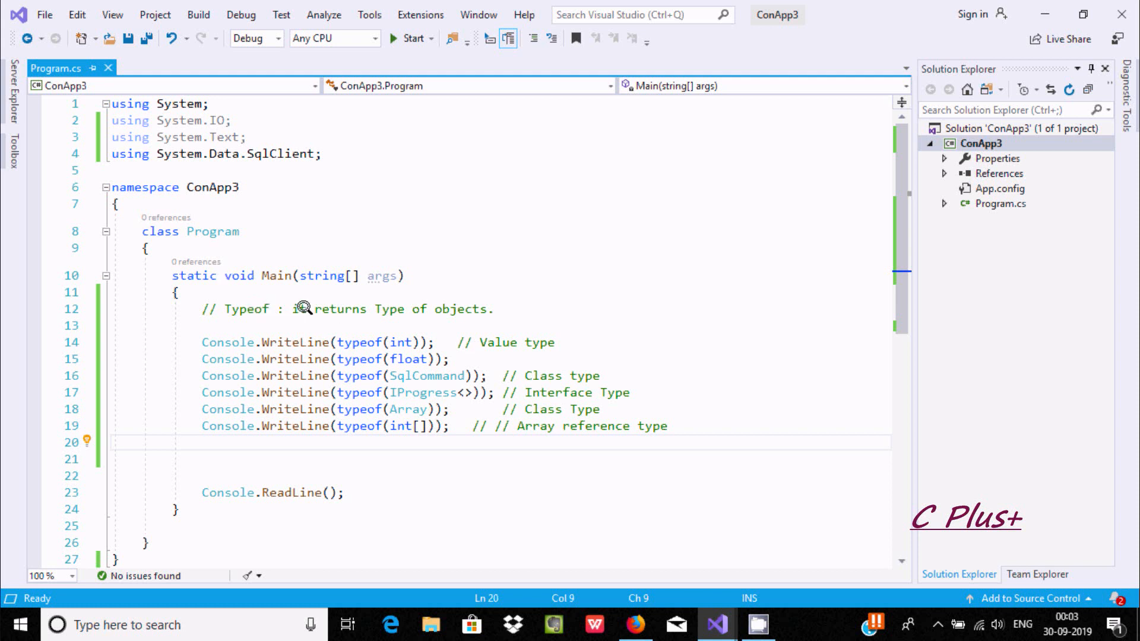
# Start debugging the typeof demo so the console lists the six type names.
pyautogui.doubleClick(462, 308)
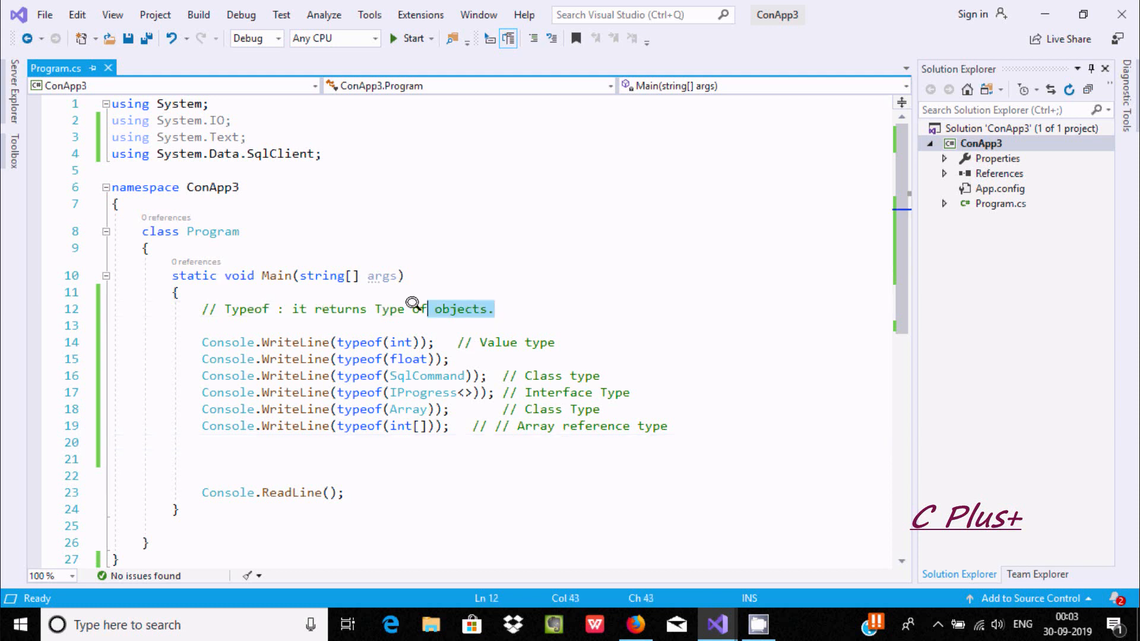
pyautogui.click(239, 232)
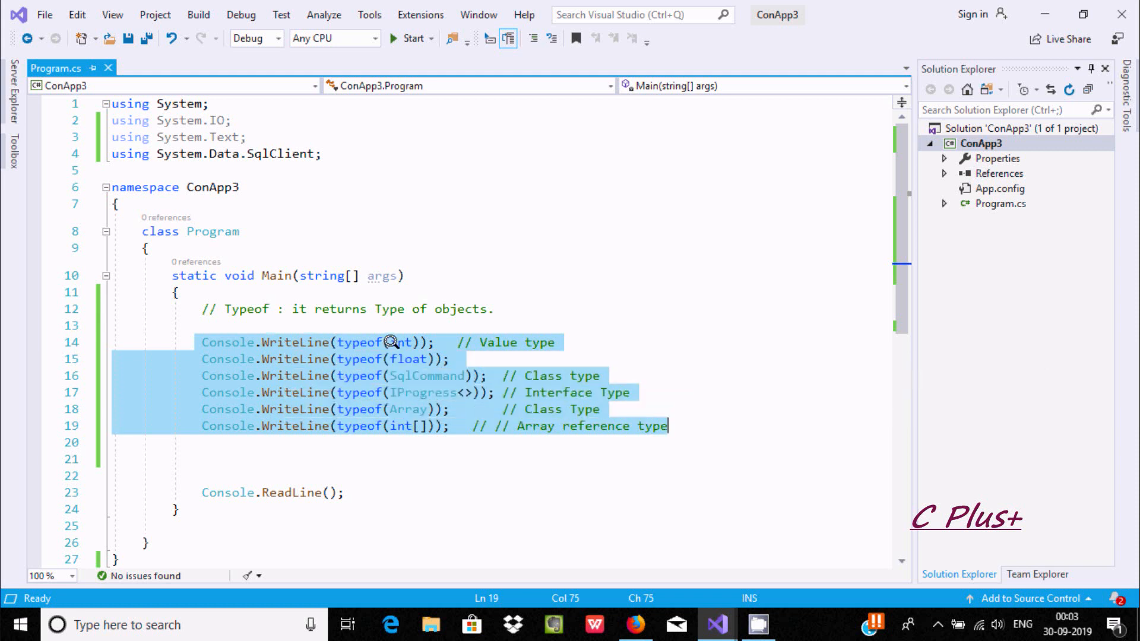
pyautogui.moveTo(401, 342)
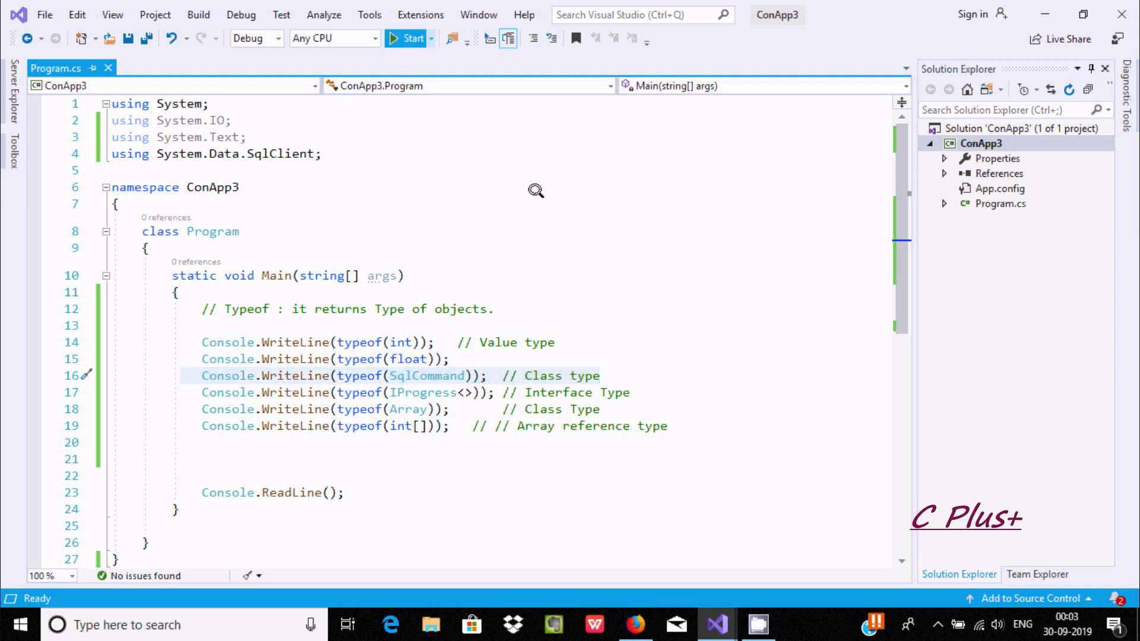
pyautogui.click(406, 38)
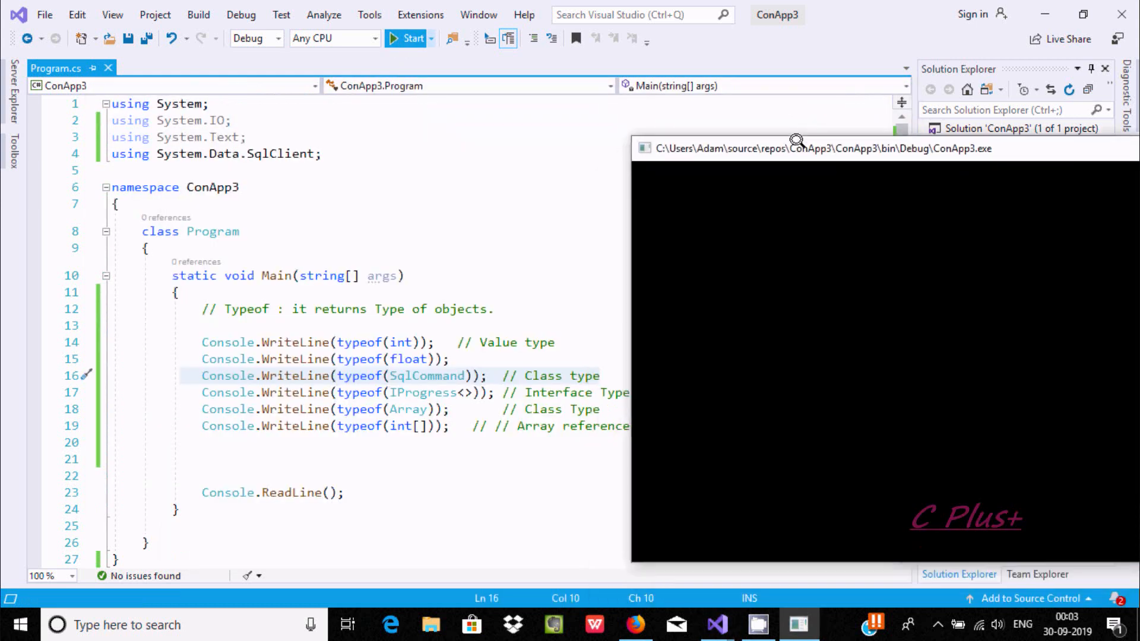
pyautogui.click(406, 38)
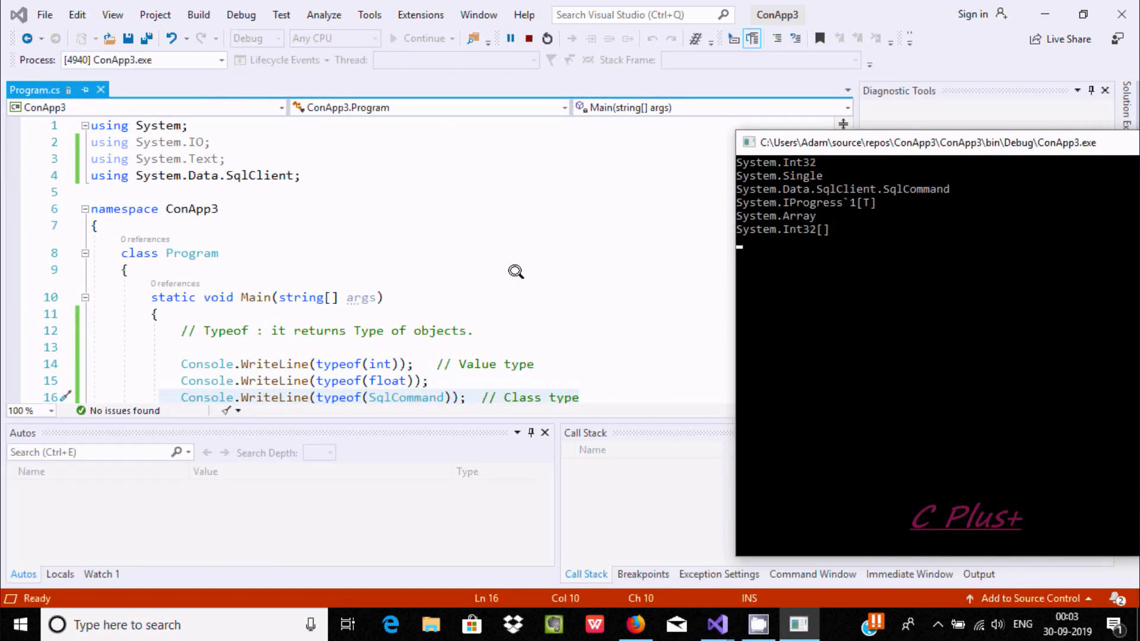
# Review the source behind the console output, then stop the running demo.
pyautogui.doubleClick(192, 253)
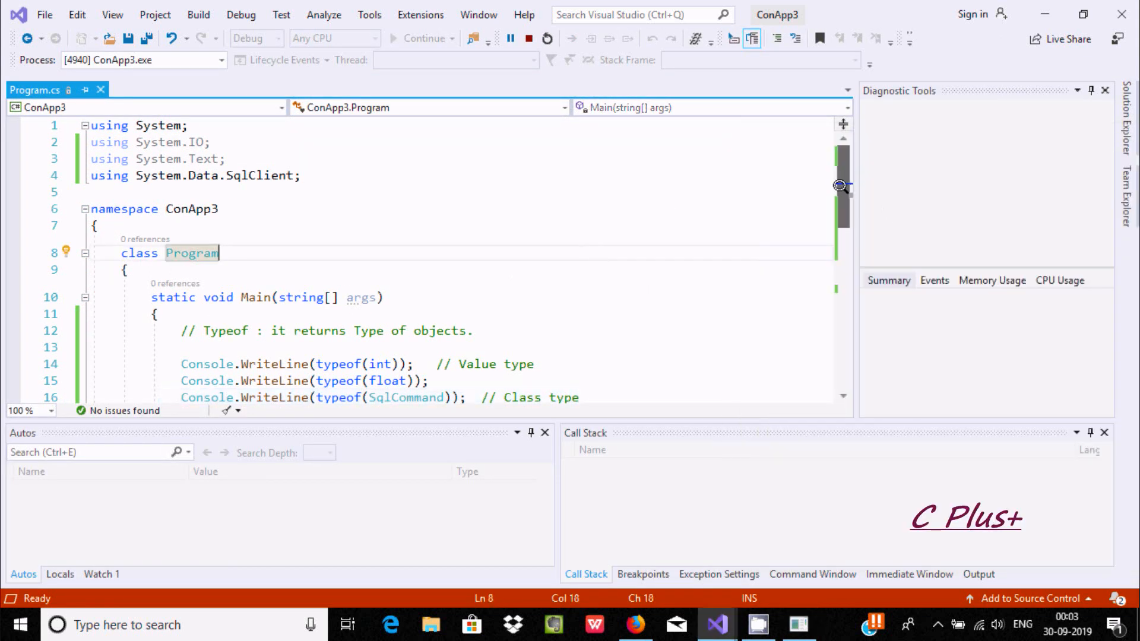
pyautogui.scroll(-3)
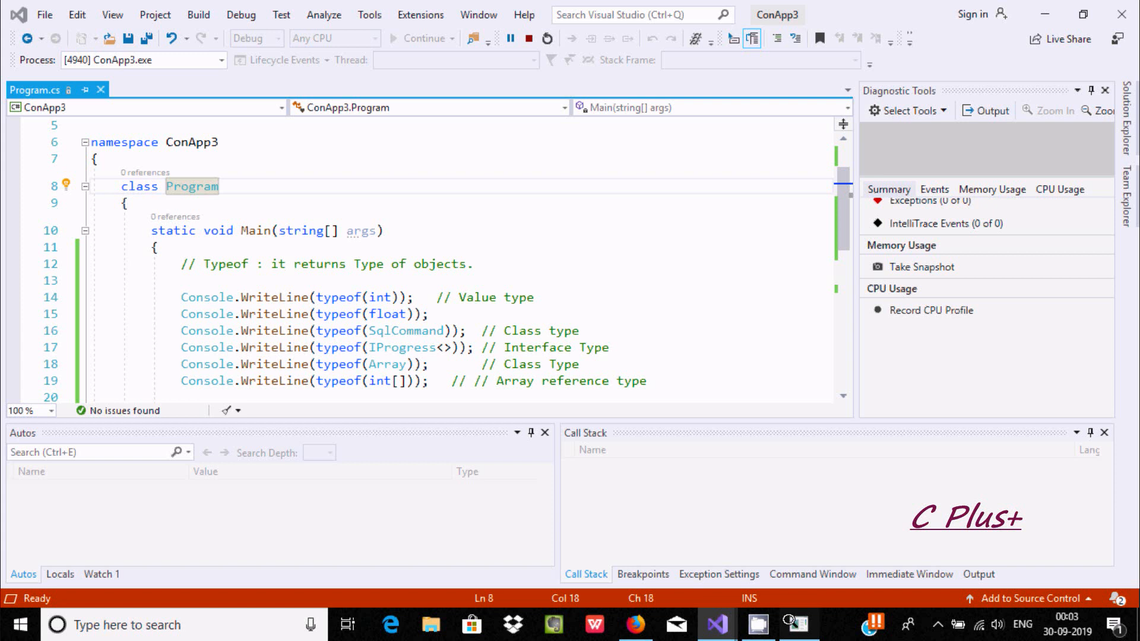
pyautogui.click(419, 38)
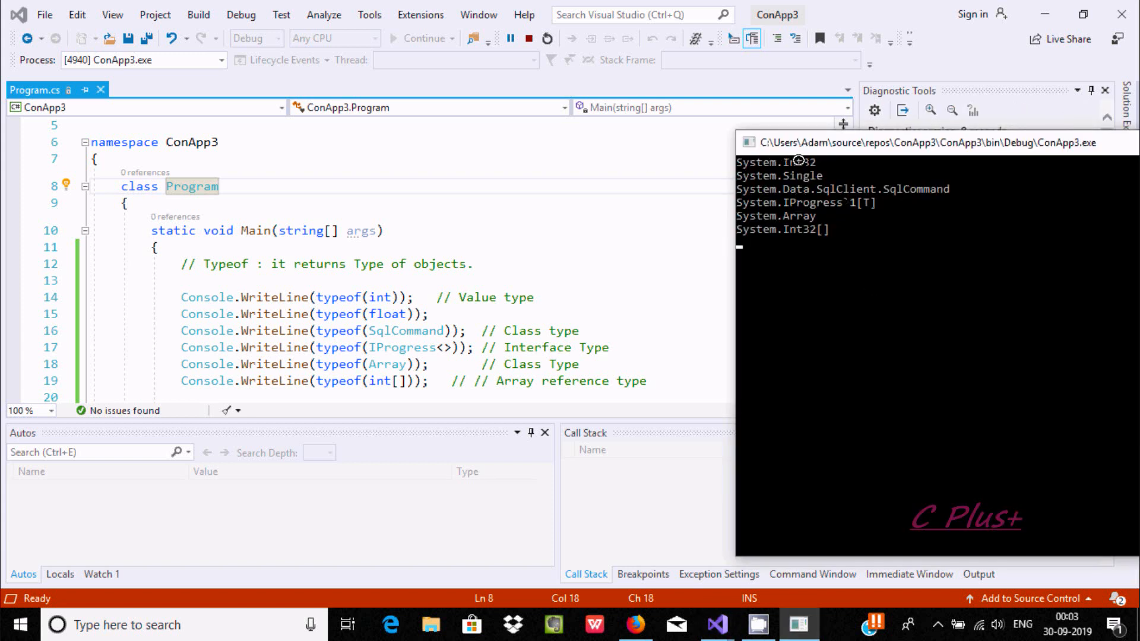
pyautogui.moveTo(377, 297)
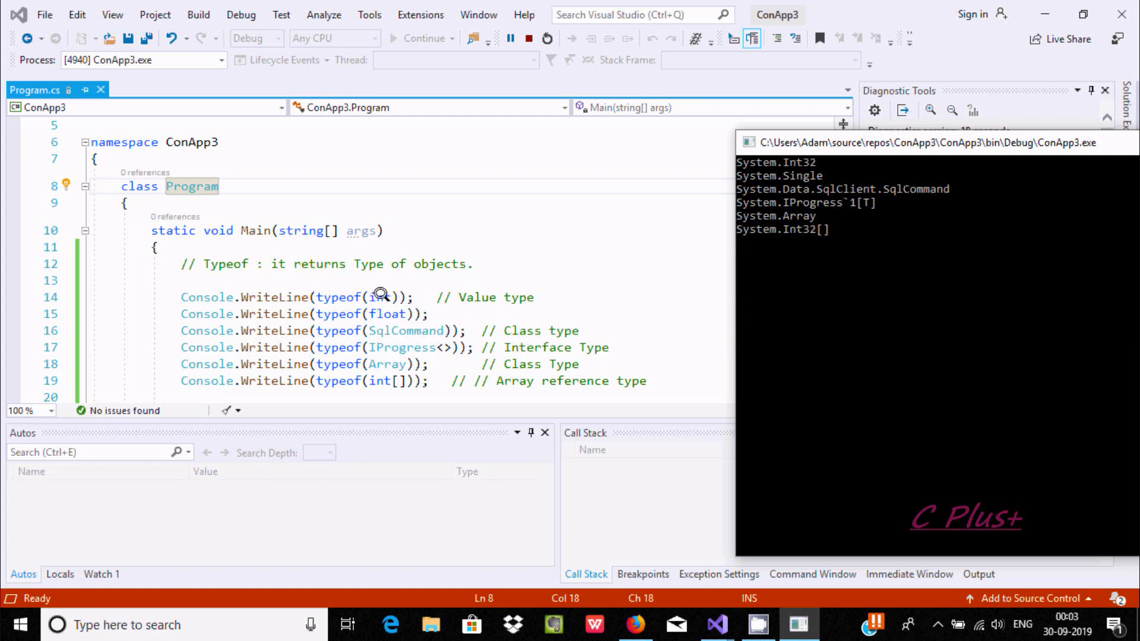
pyautogui.moveTo(378, 297)
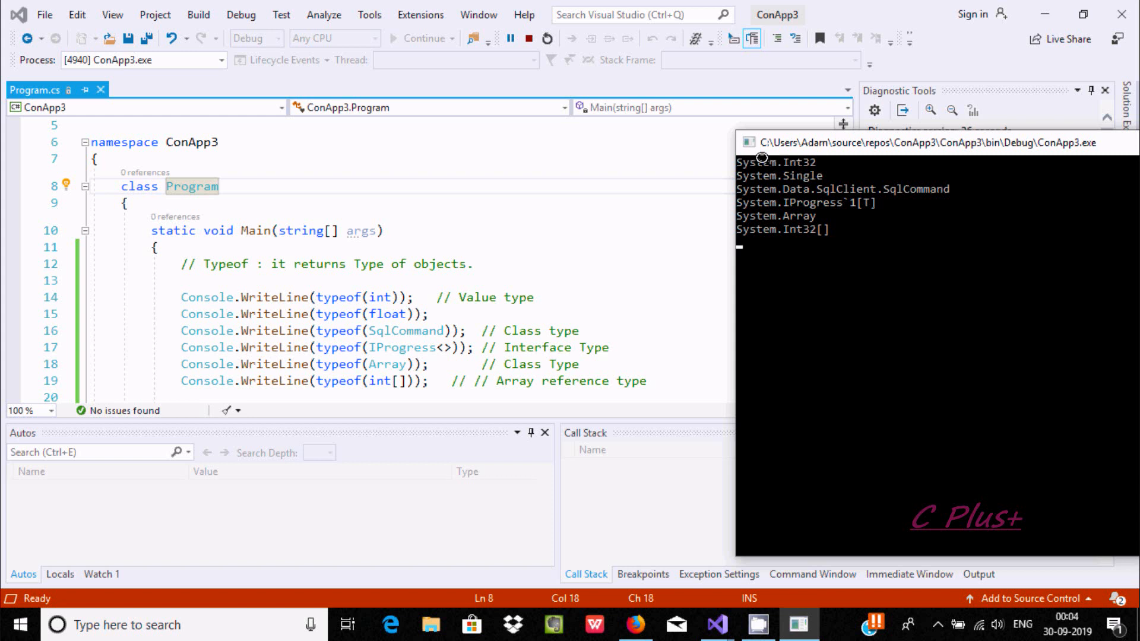
pyautogui.moveTo(796, 160)
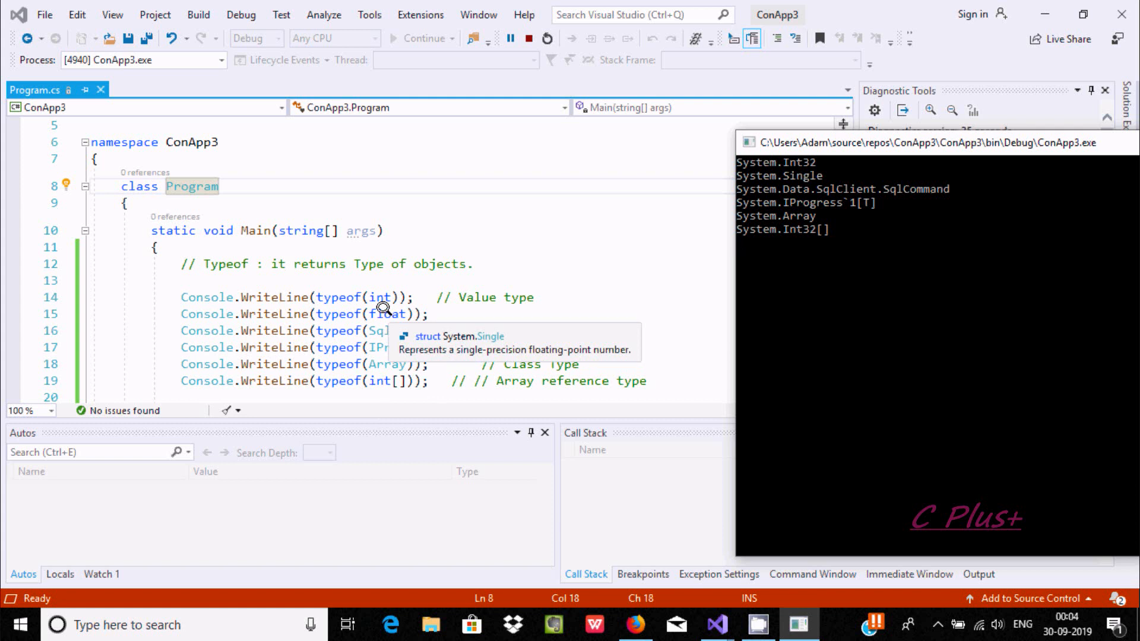
pyautogui.moveTo(411, 343)
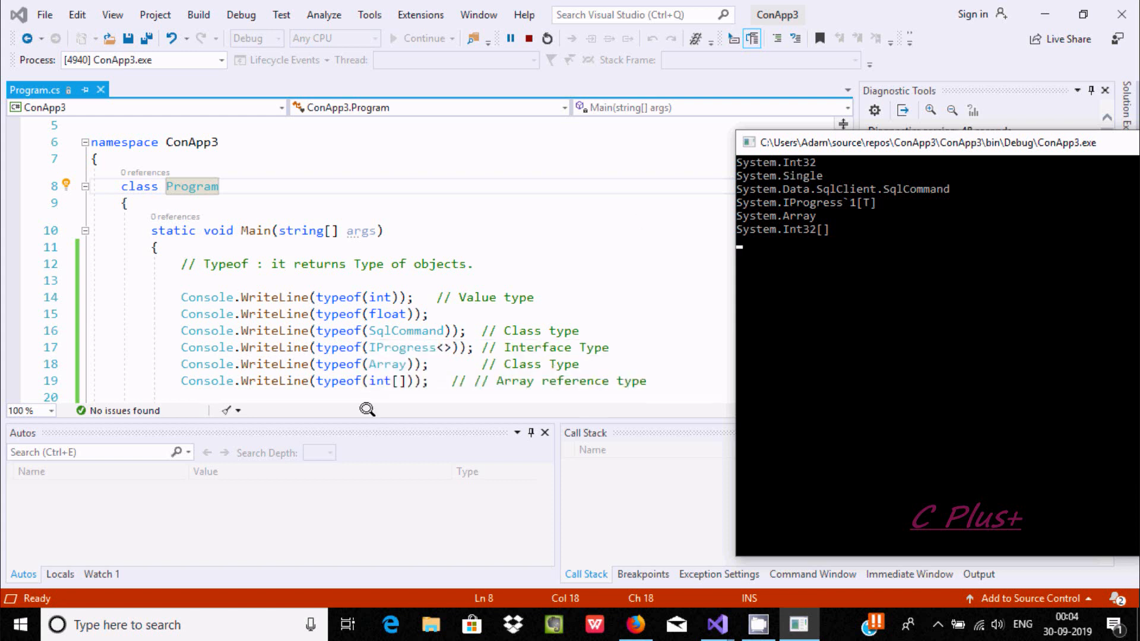
pyautogui.moveTo(414, 330)
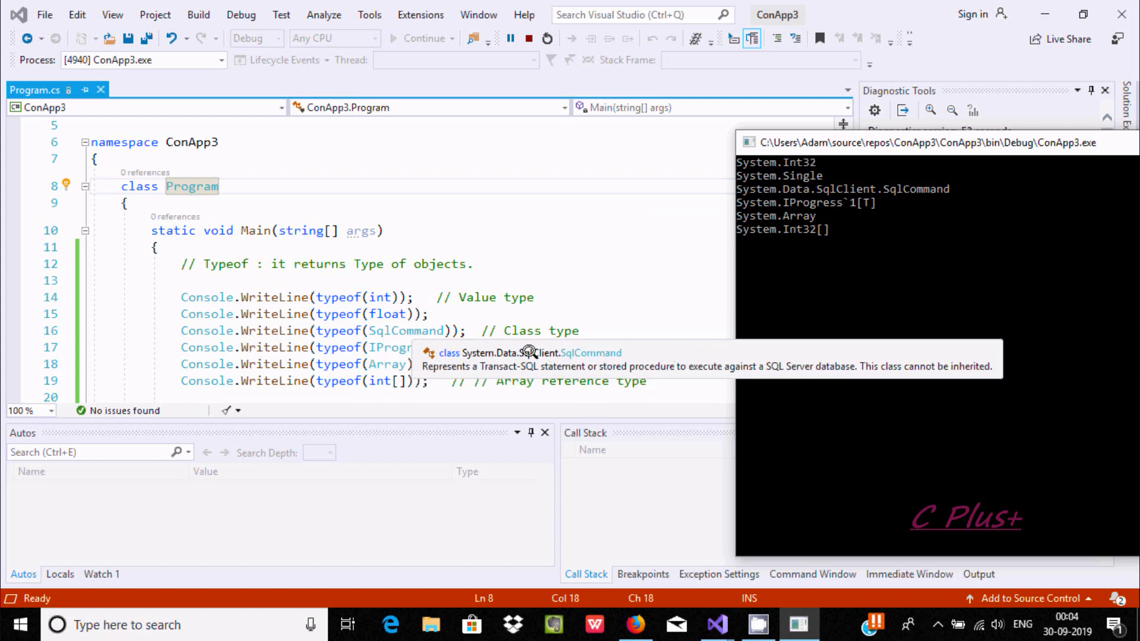
pyautogui.moveTo(472, 350)
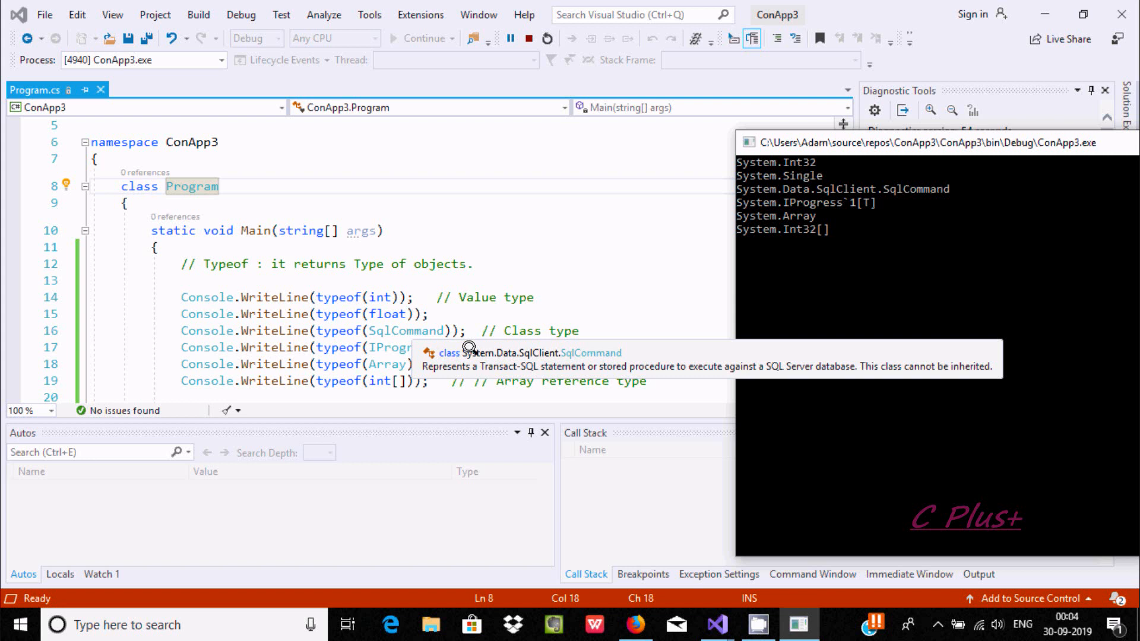
pyautogui.moveTo(505, 352)
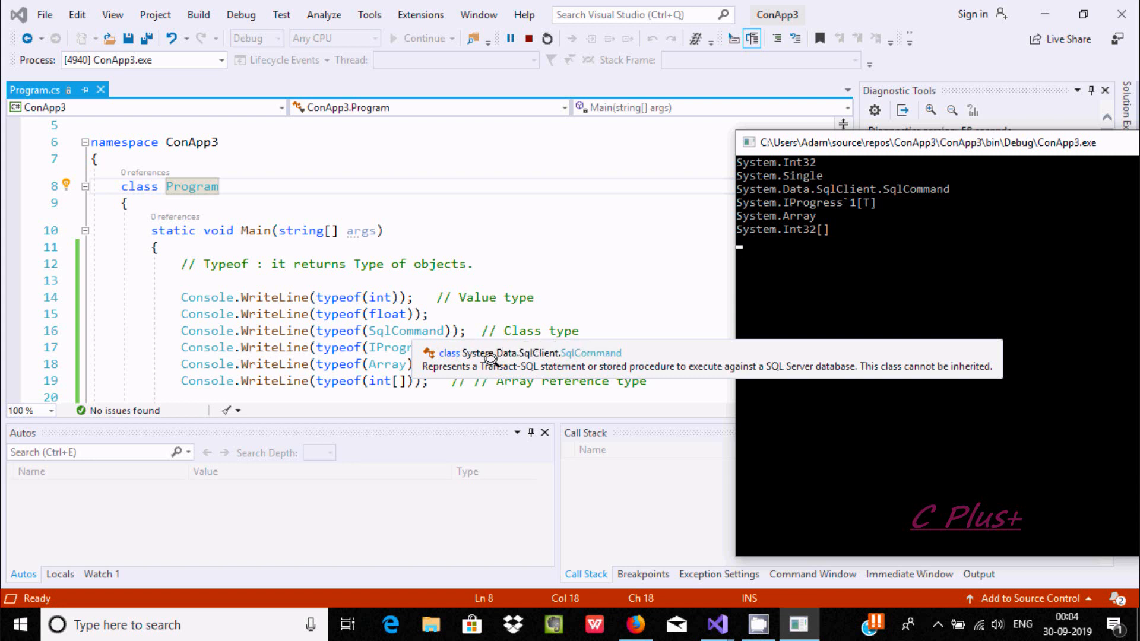
pyautogui.moveTo(644, 361)
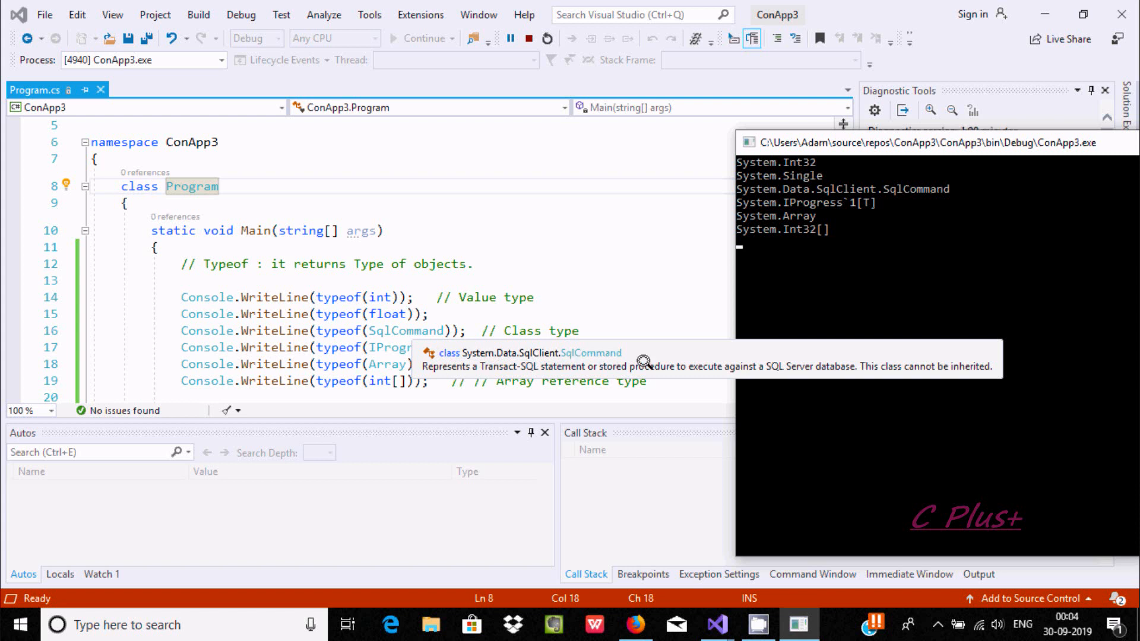
pyautogui.moveTo(825, 363)
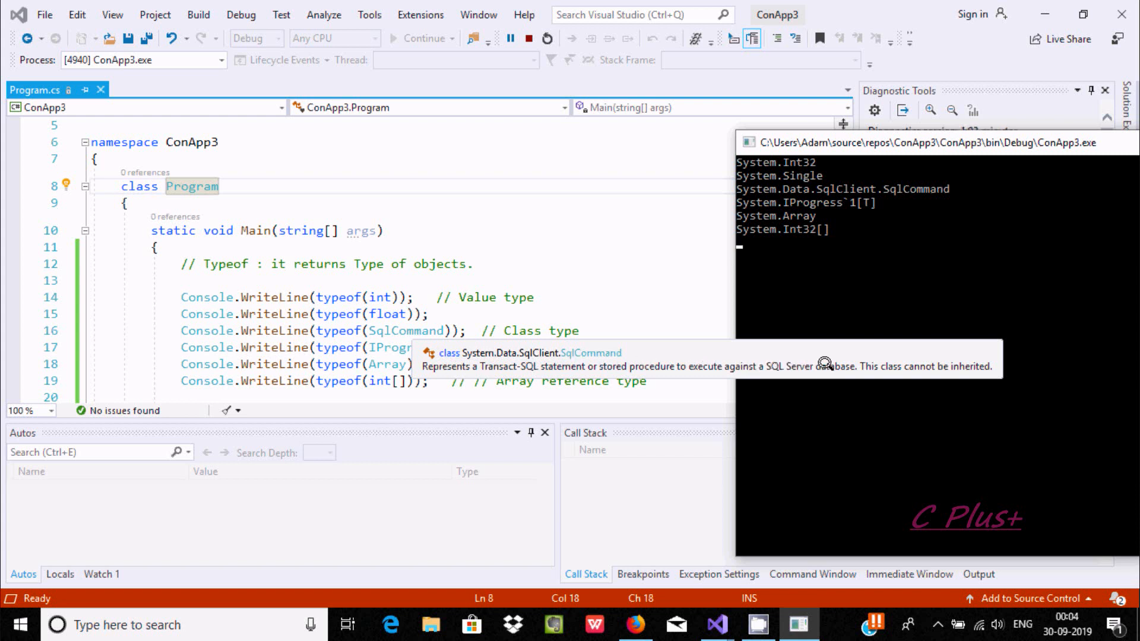
pyautogui.moveTo(660, 326)
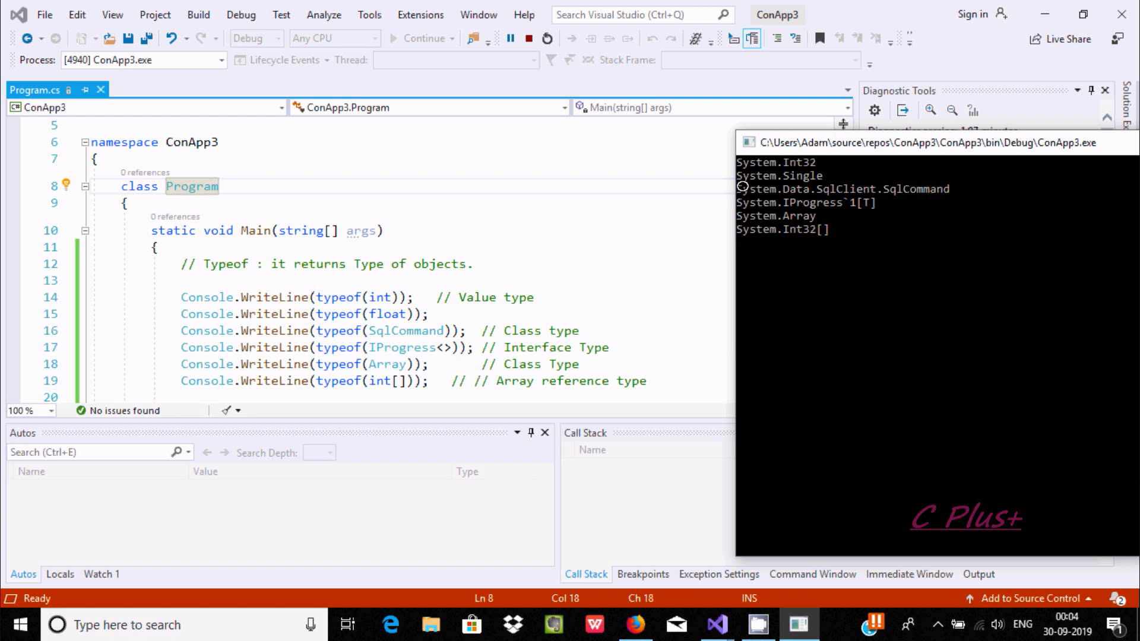
pyautogui.moveTo(768, 184)
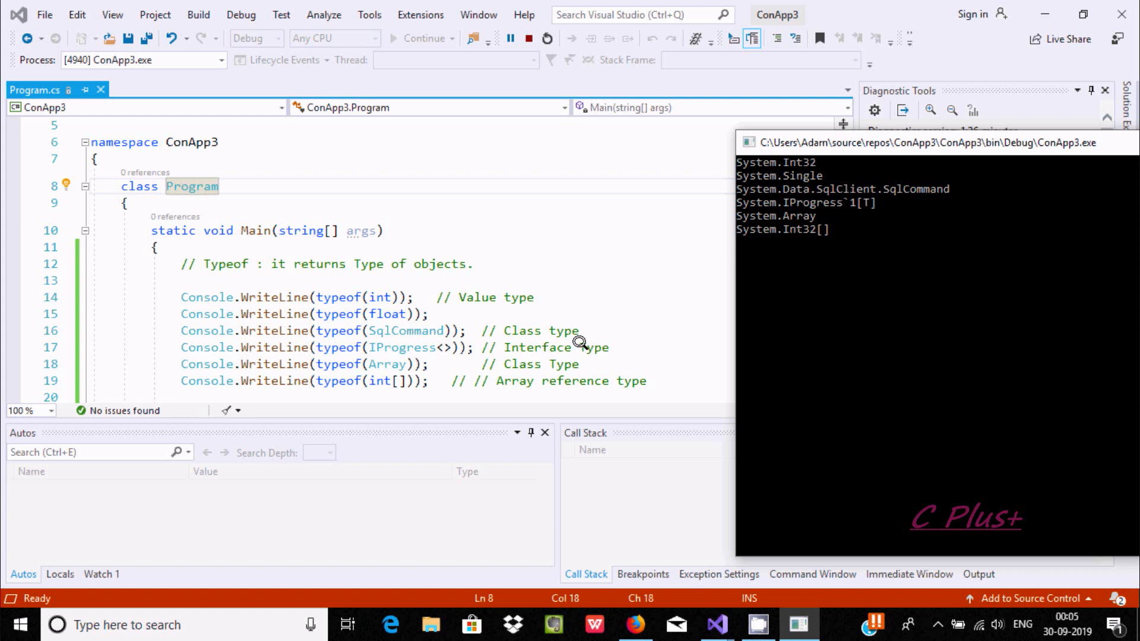
pyautogui.moveTo(407, 347)
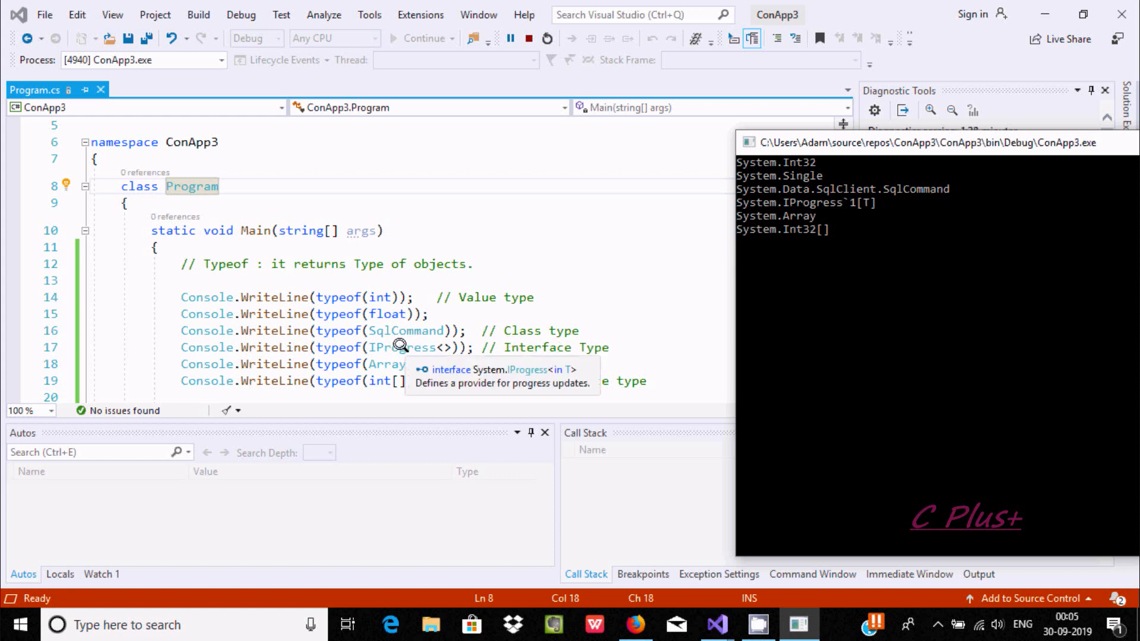
pyautogui.moveTo(420, 376)
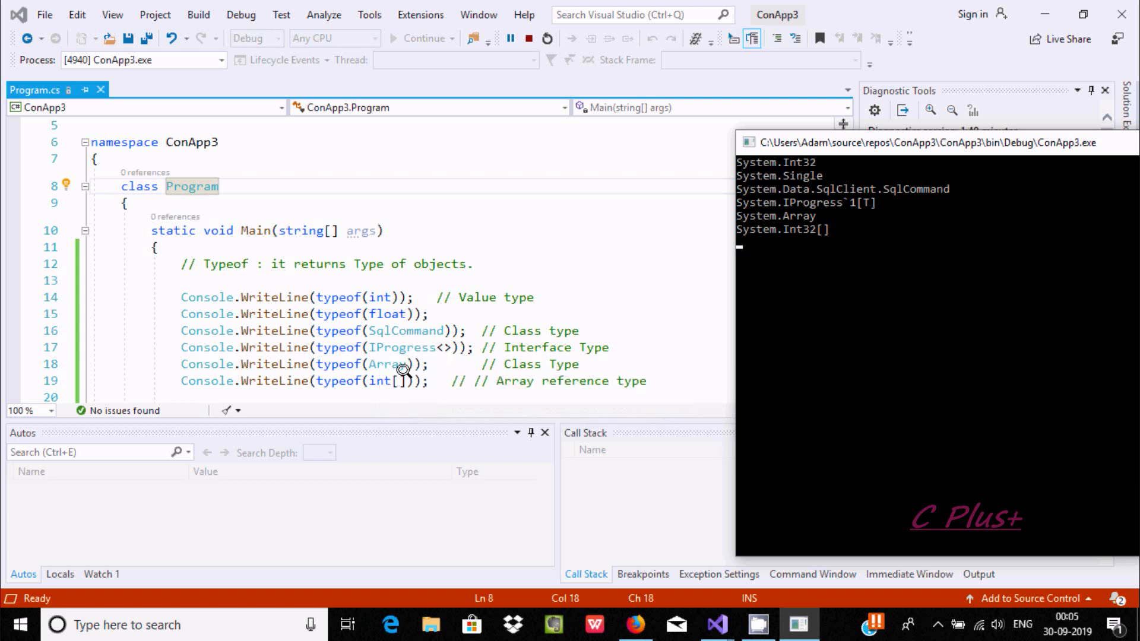
pyautogui.moveTo(494, 348)
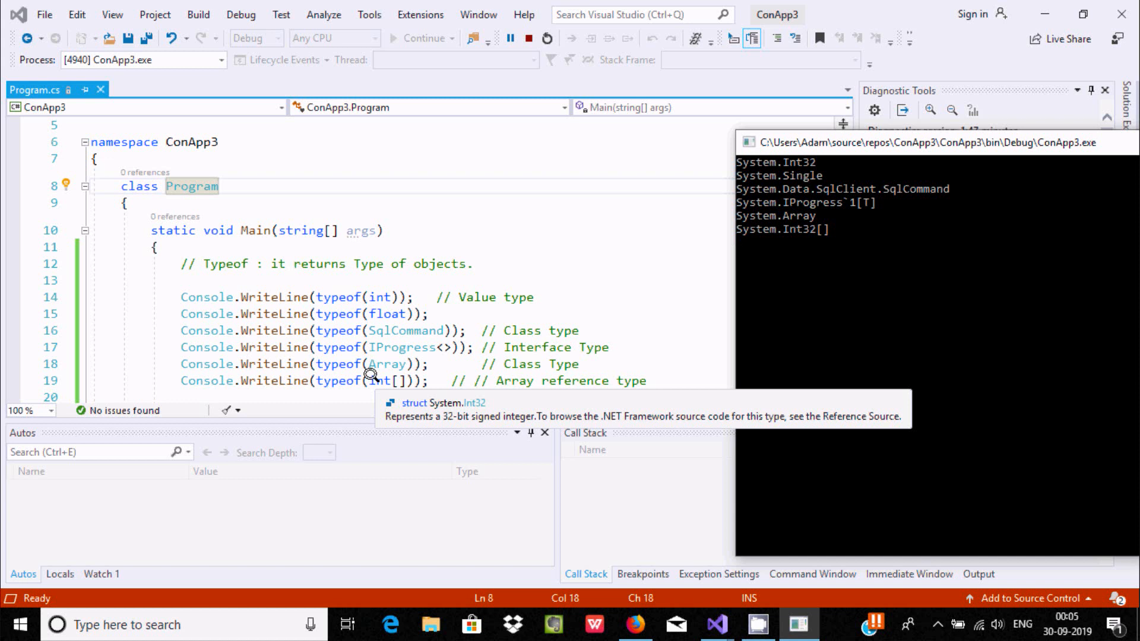
pyautogui.moveTo(376, 393)
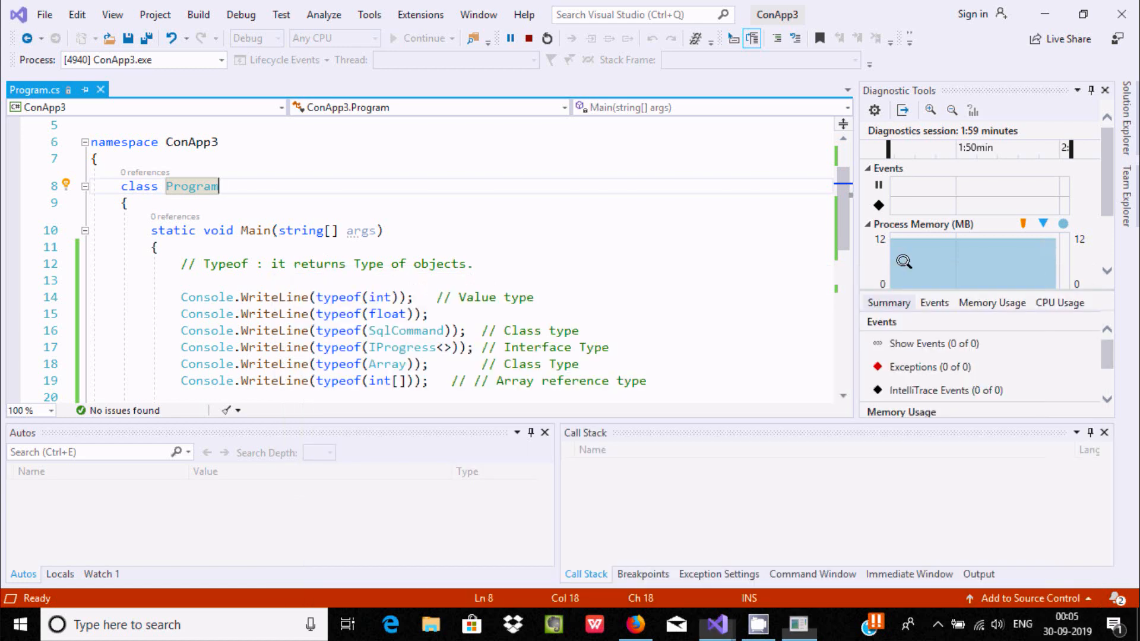
pyautogui.click(516, 38)
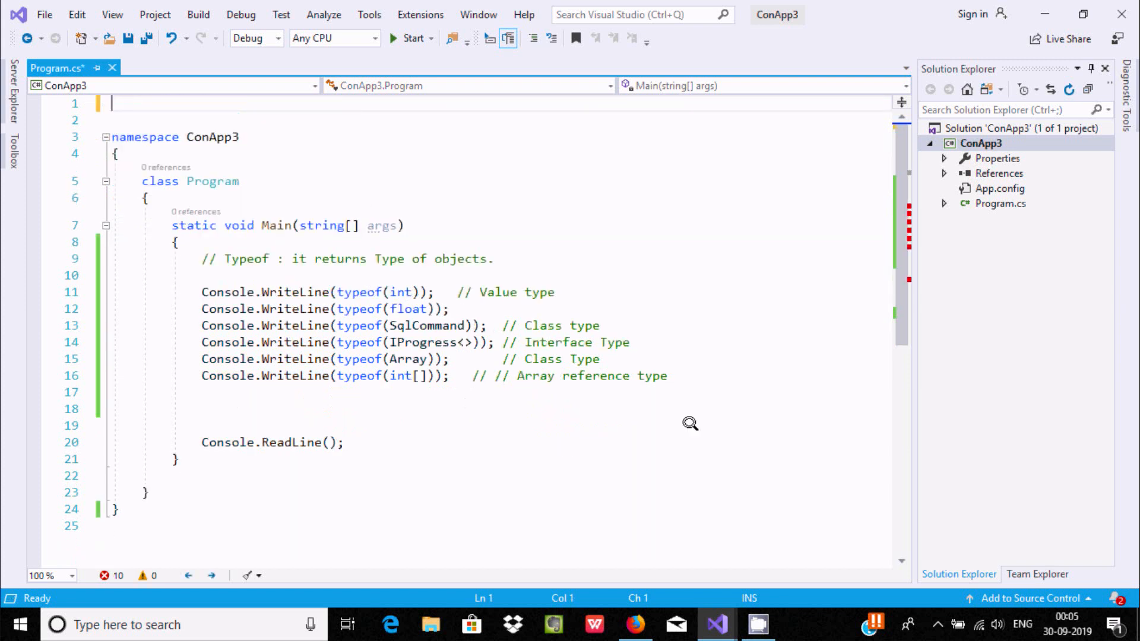
# Add 'using System;' at the top of Program.cs and move to after the int[] line.
pyautogui.click(284, 325)
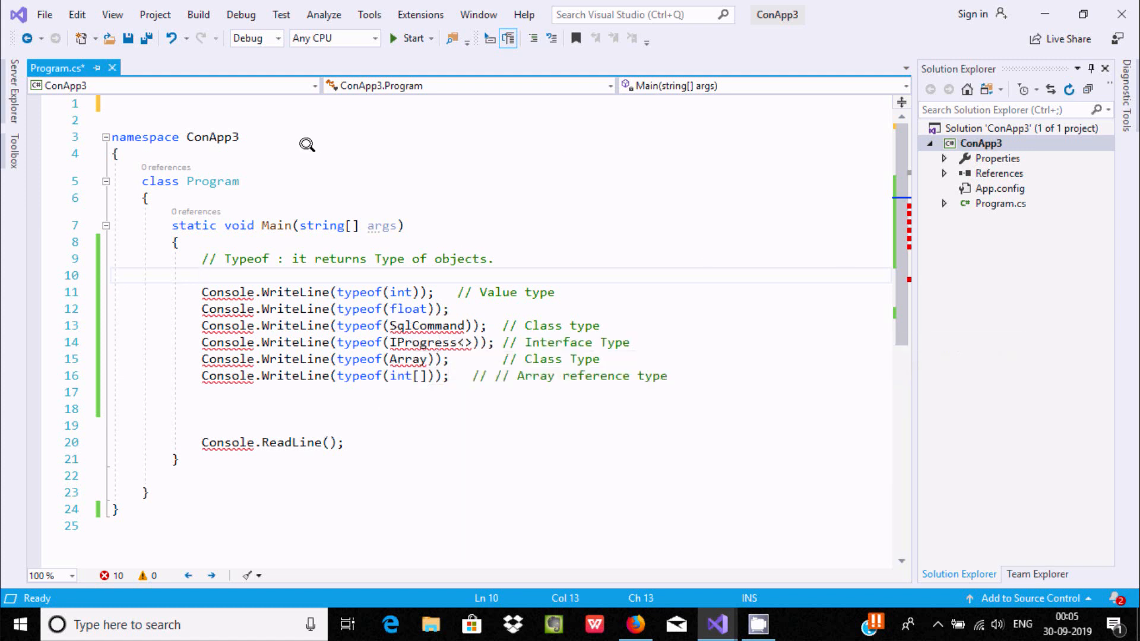
pyautogui.write('using System;')
pyautogui.write('using System.Data.SqlClient;')
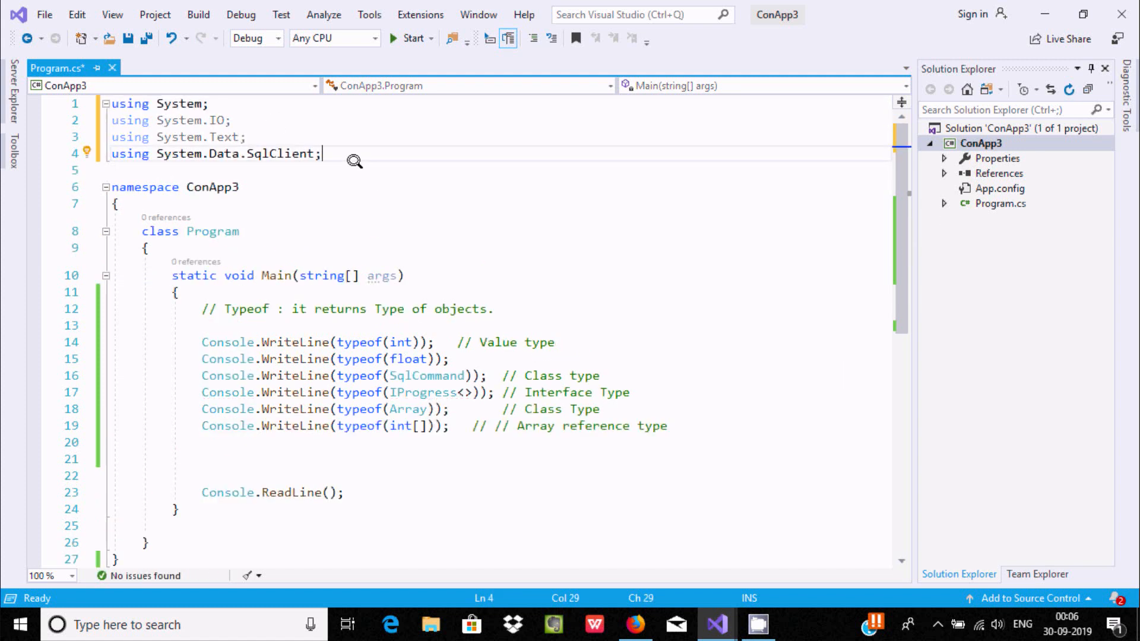
pyautogui.moveTo(224, 151)
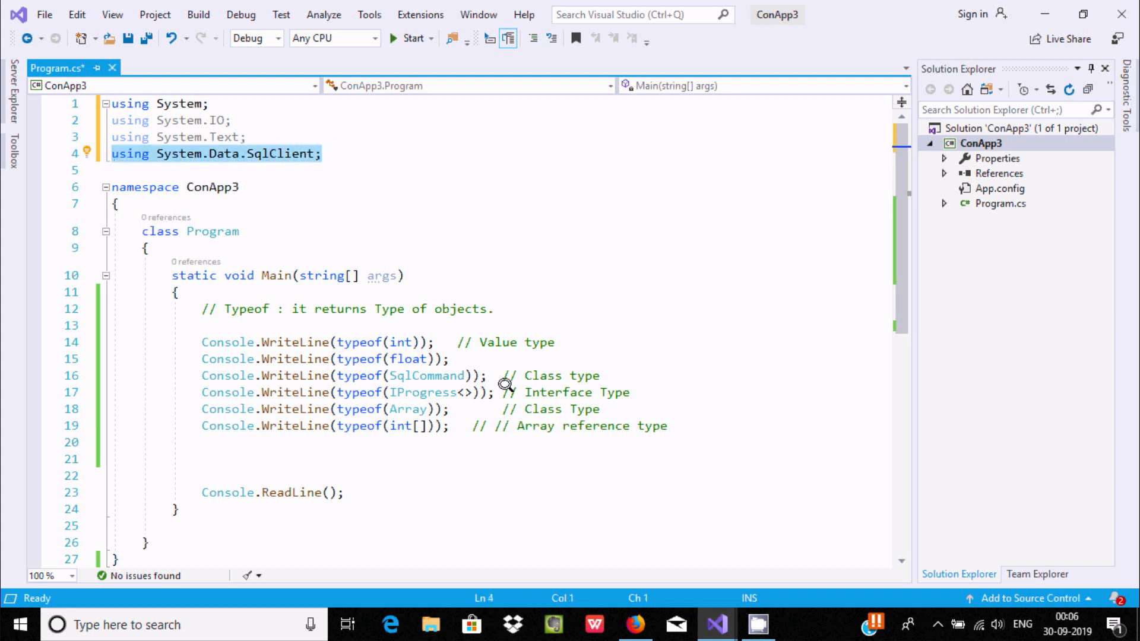
pyautogui.moveTo(429, 376)
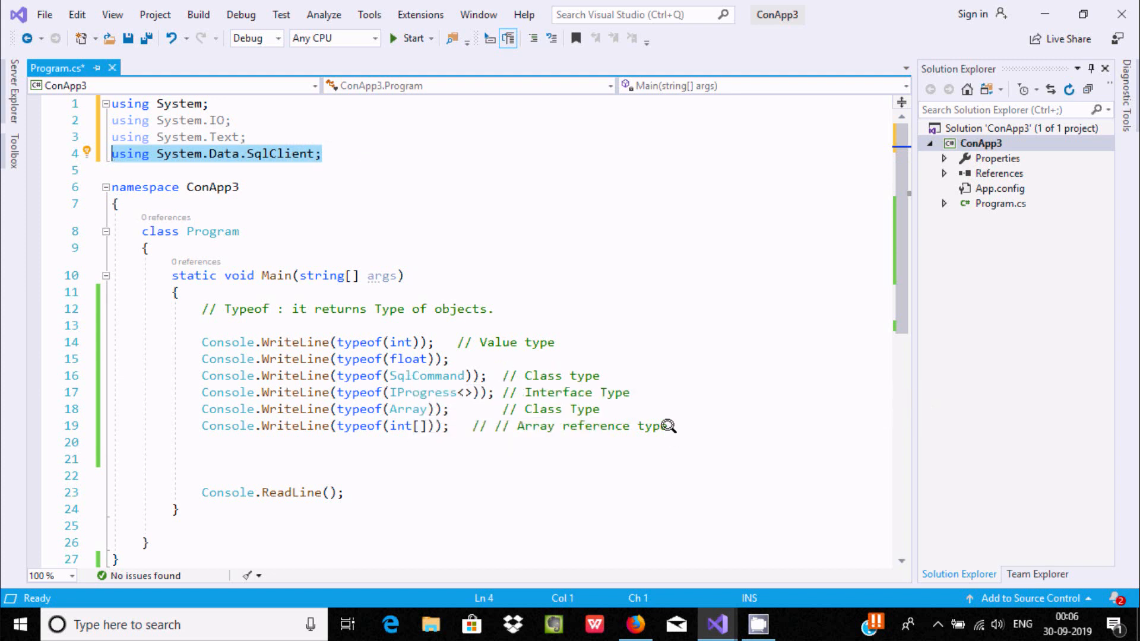
pyautogui.click(661, 425)
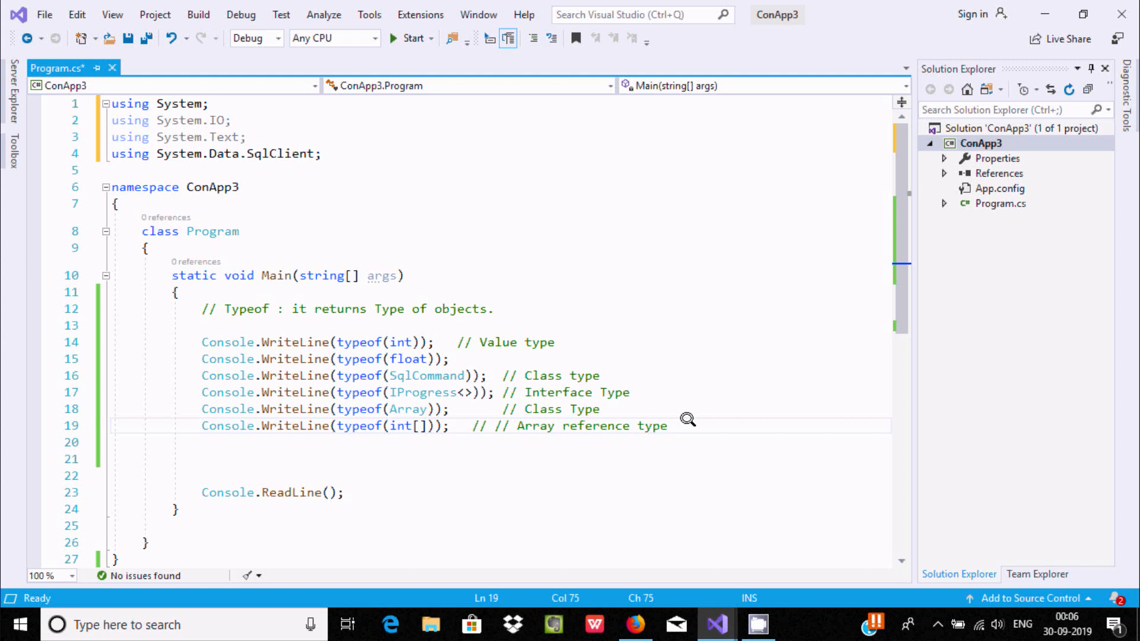
# Write Console.WriteLine(typeof(double)); on the new line, completing names via IntelliSense.
pyautogui.write('Console.W')
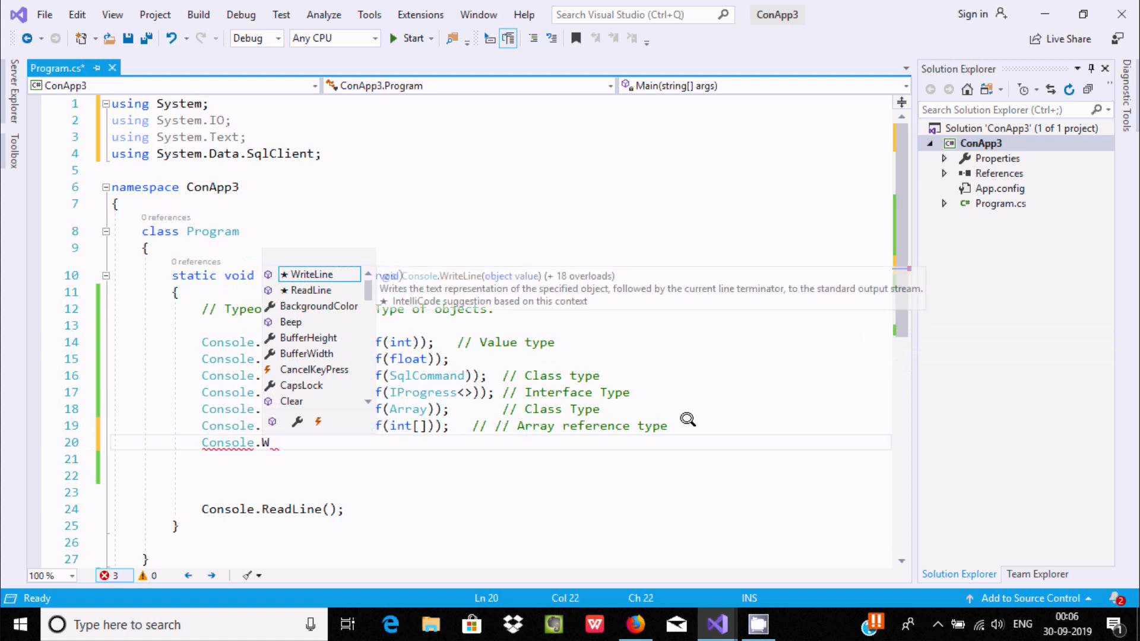
pyautogui.press('Tab')
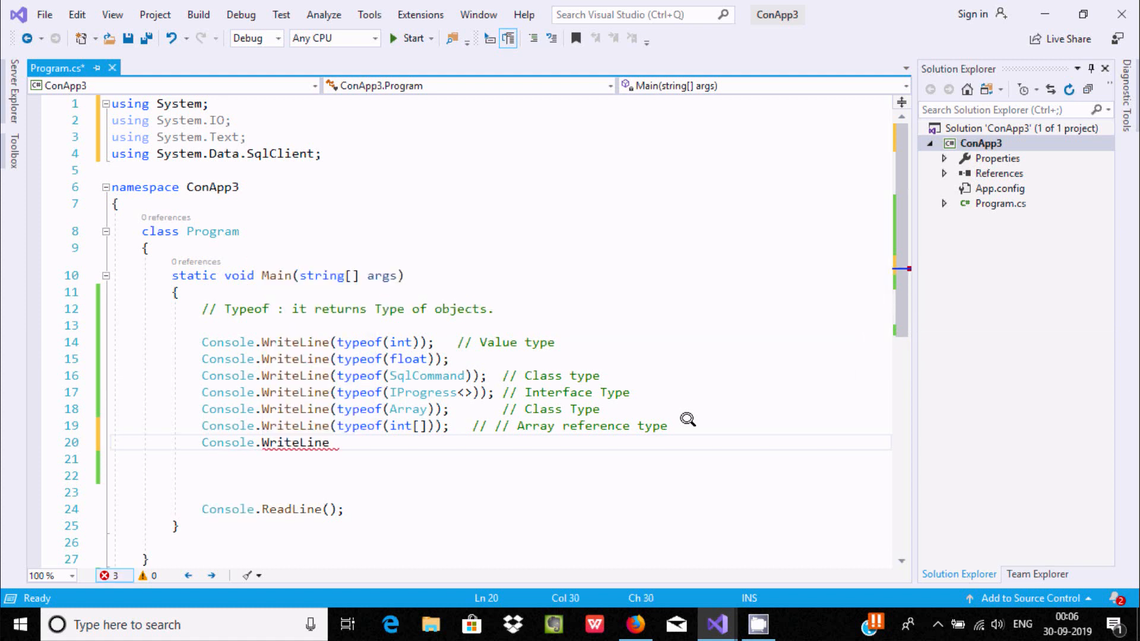
pyautogui.write('(')
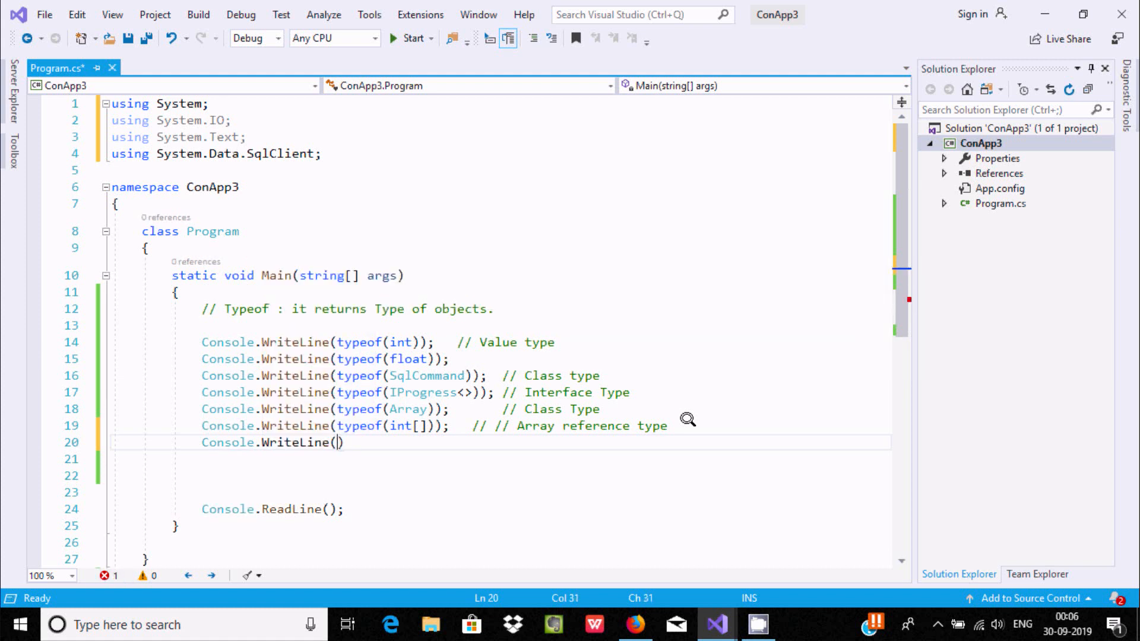
pyautogui.write('t')
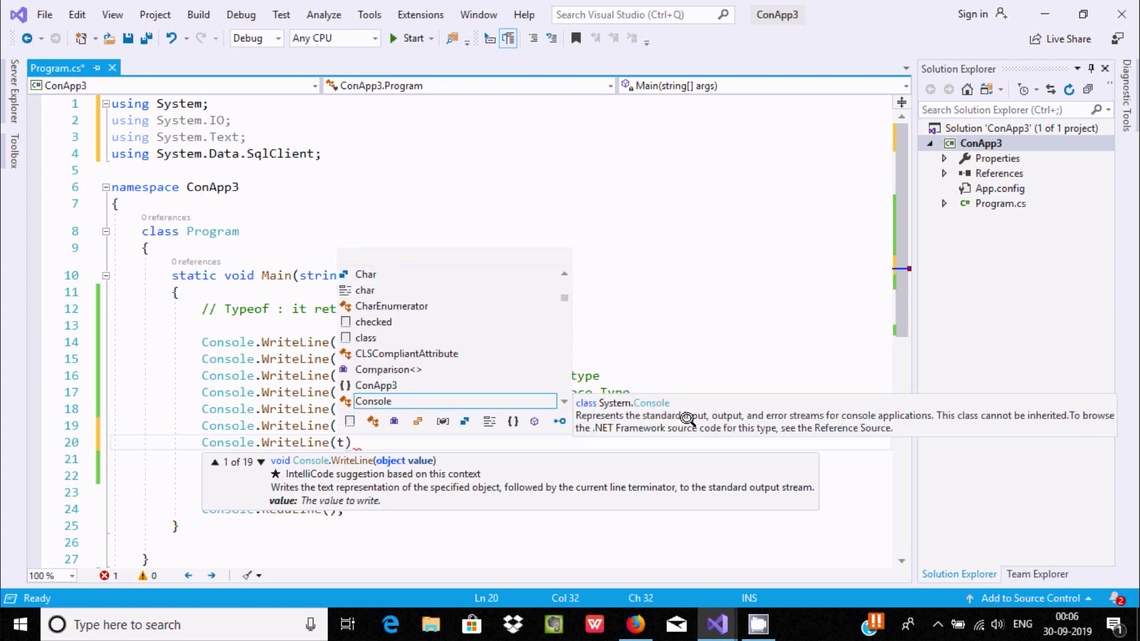
pyautogui.write('y')
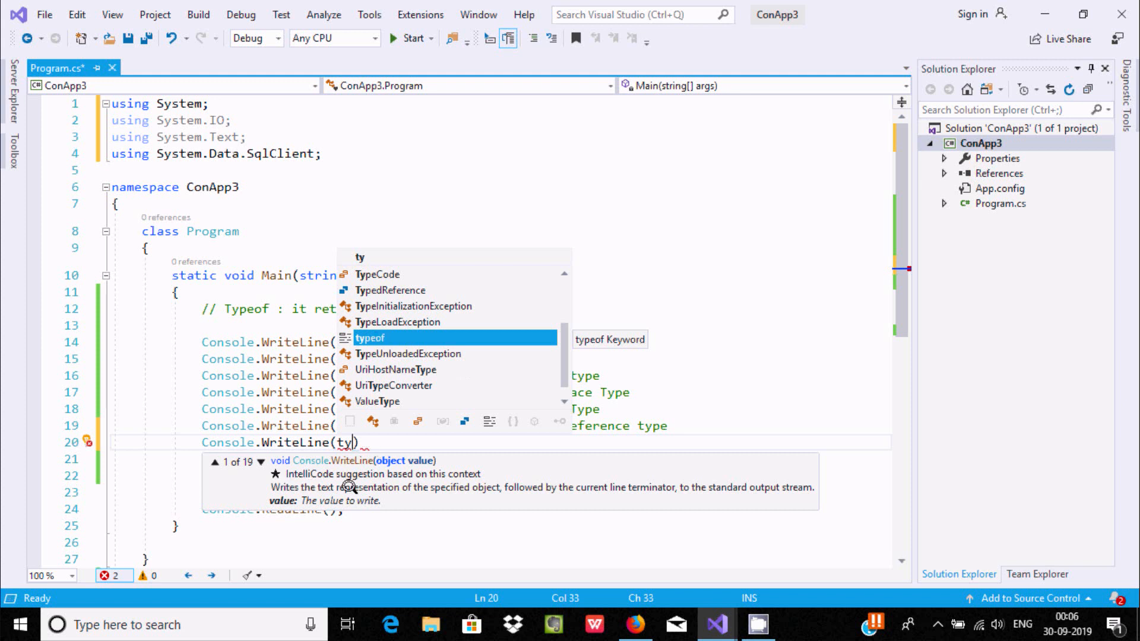
pyautogui.moveTo(370, 462)
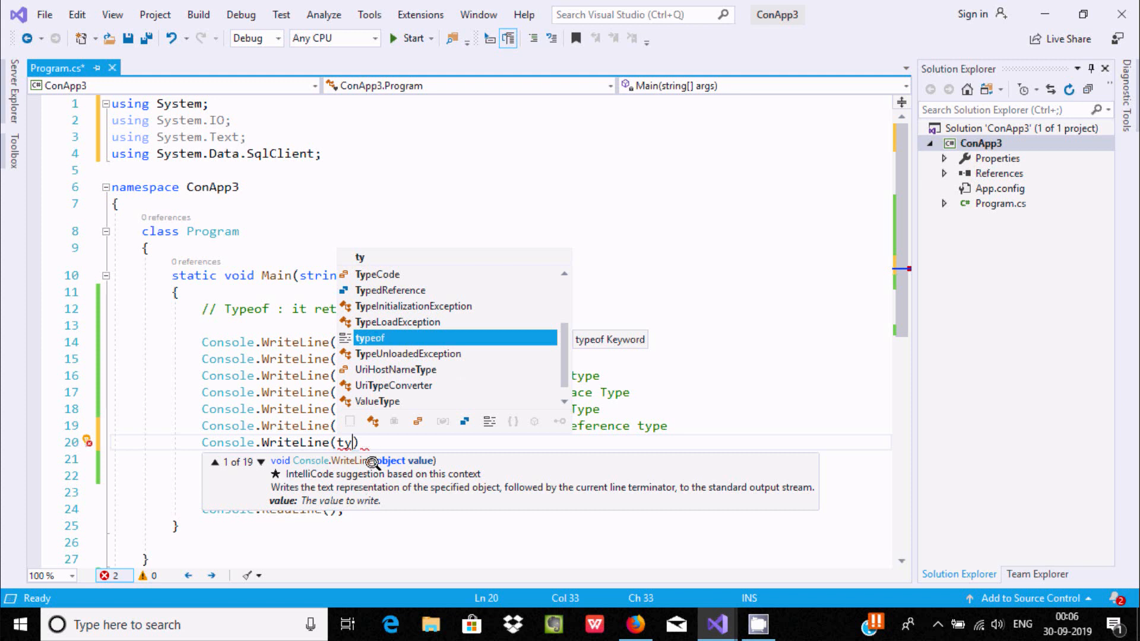
pyautogui.press('Tab')
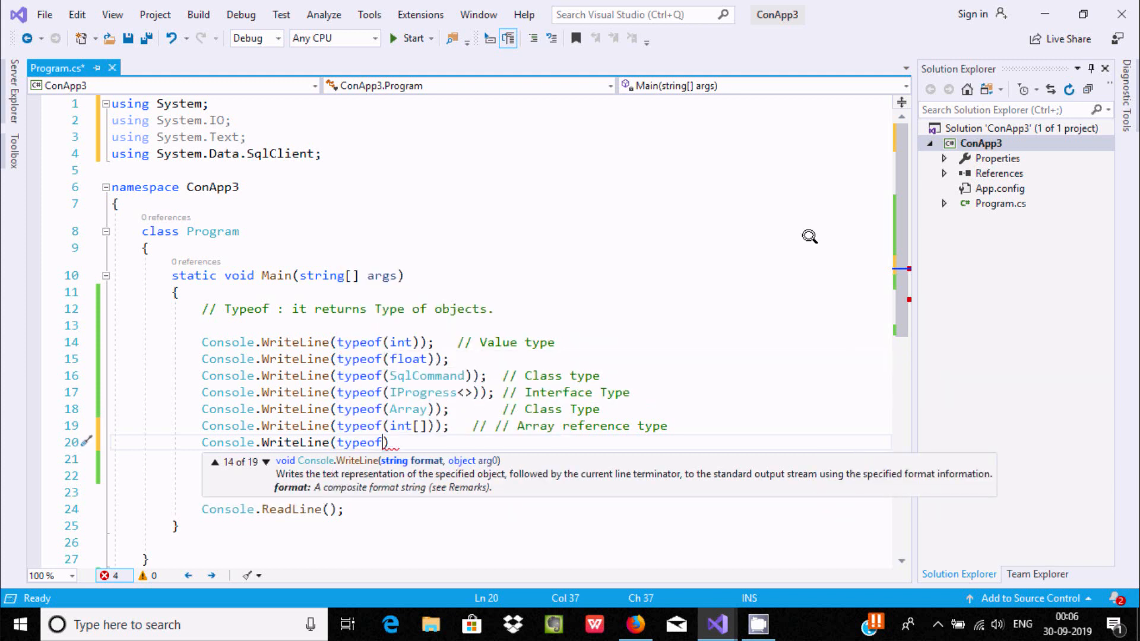
pyautogui.write('))')
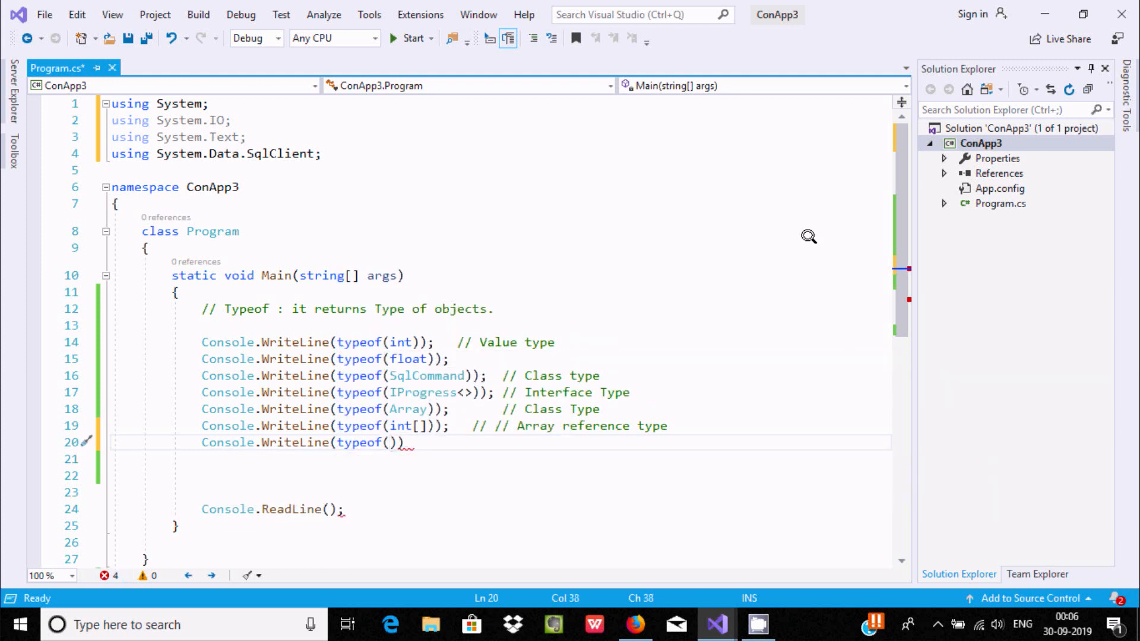
pyautogui.write('double')
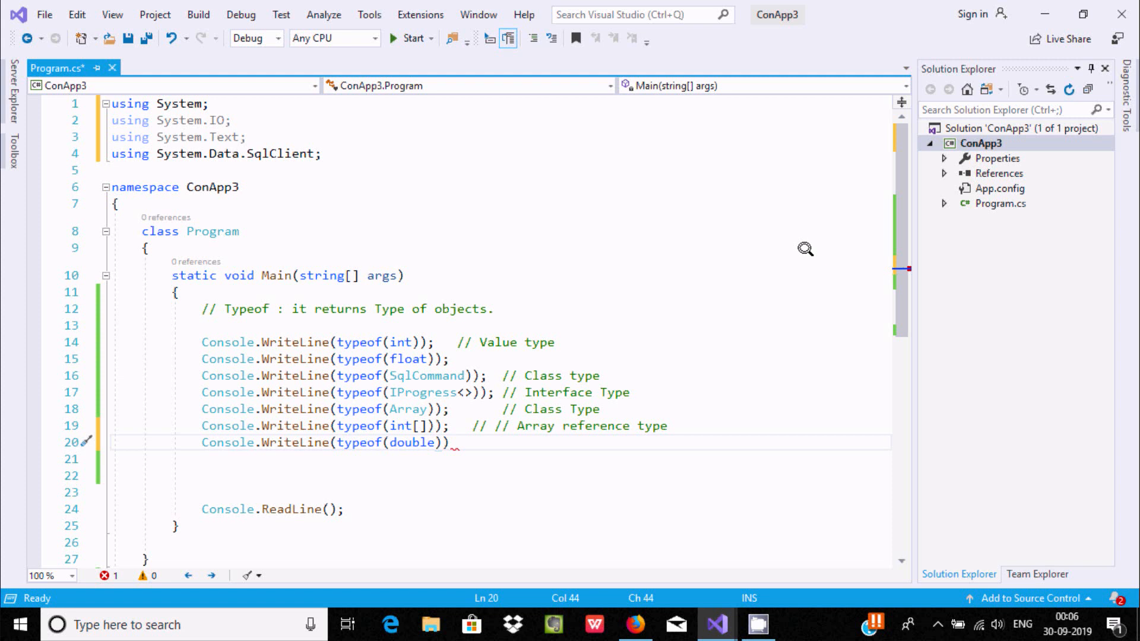
pyautogui.write(';')
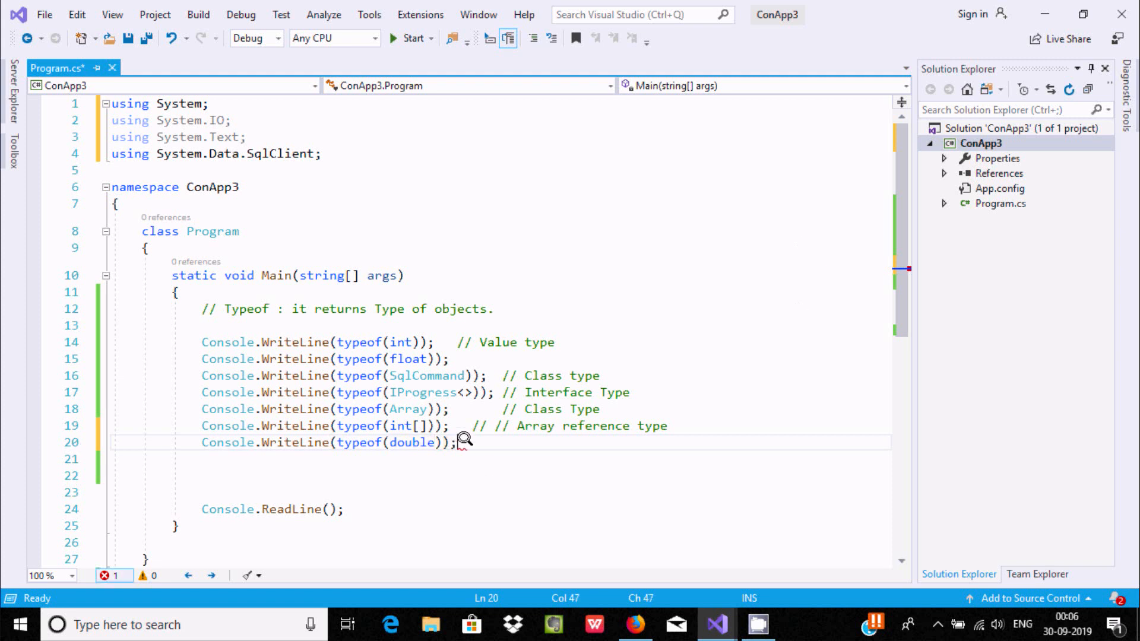
pyautogui.moveTo(356, 442)
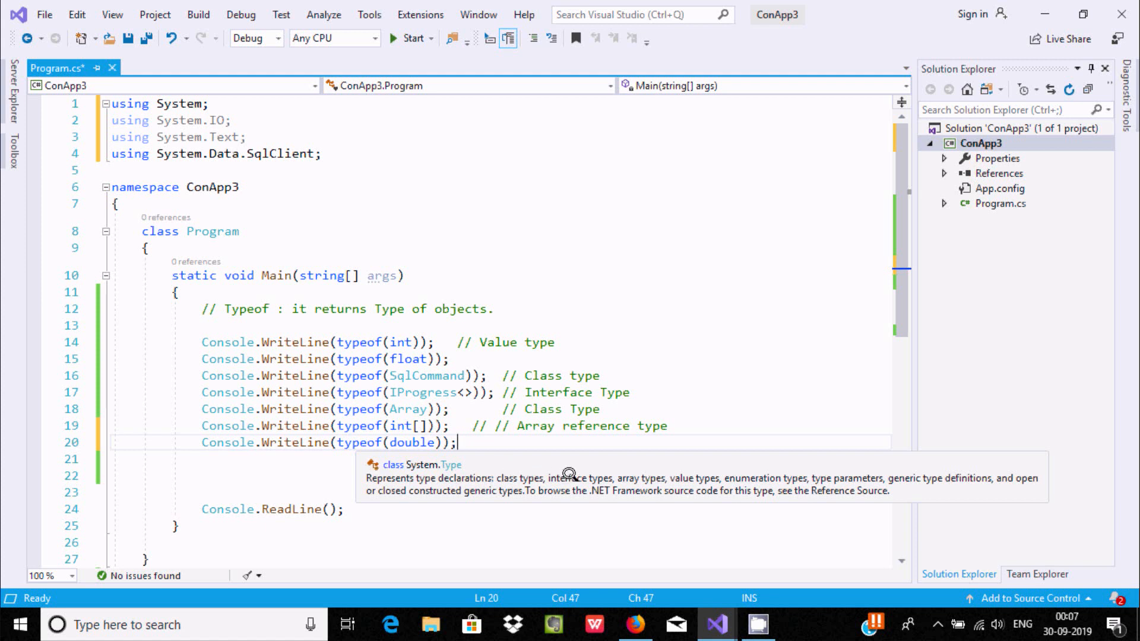
pyautogui.moveTo(705, 476)
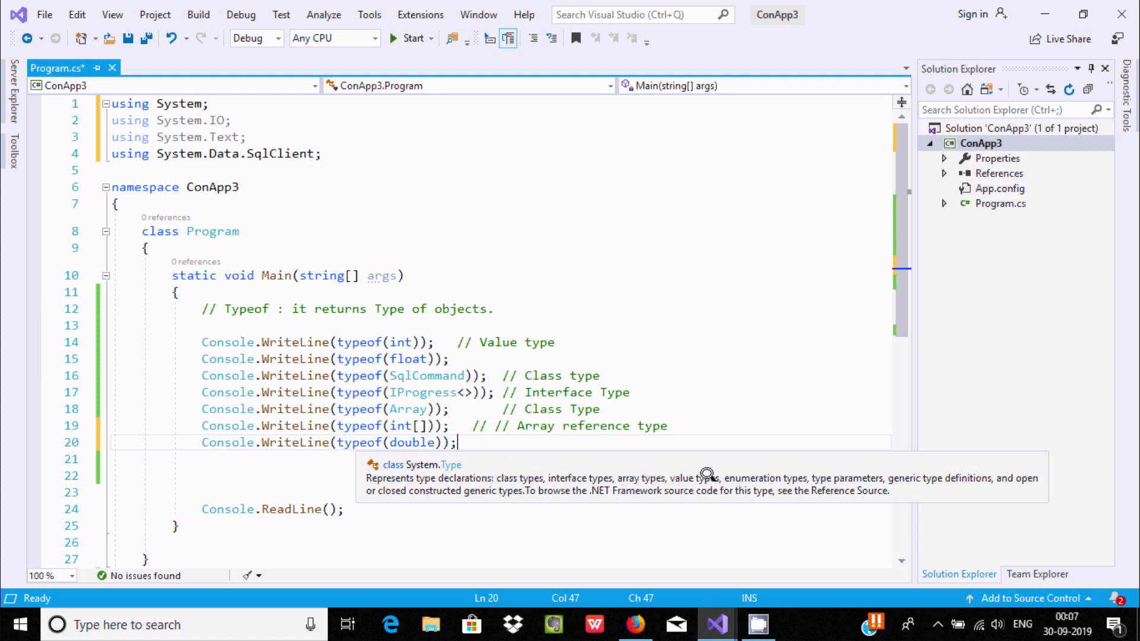
pyautogui.moveTo(882, 474)
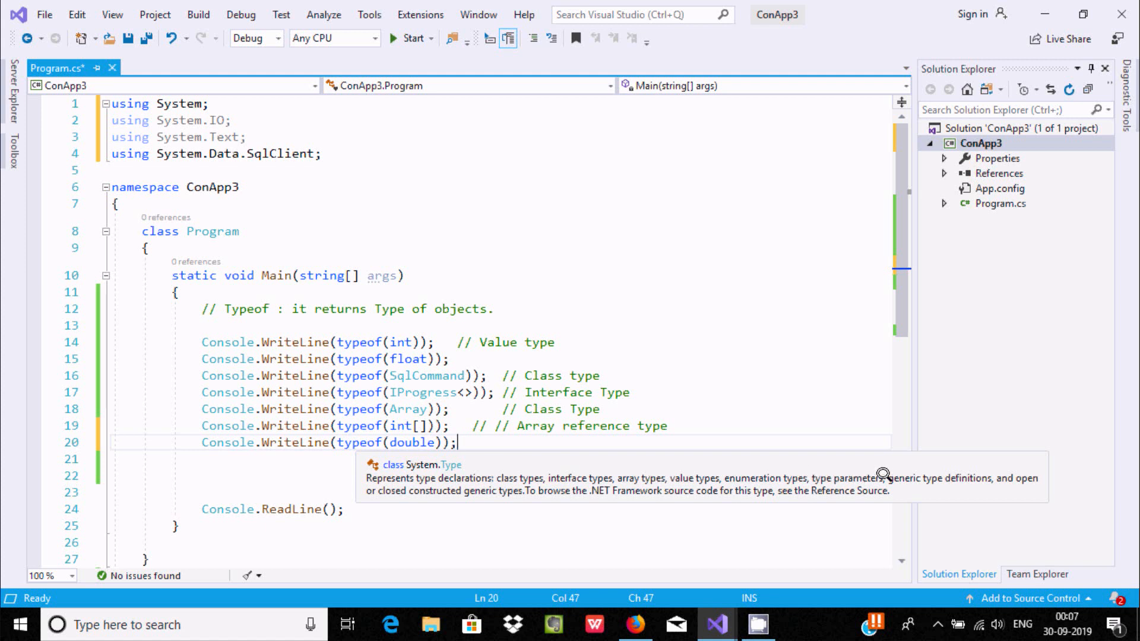
pyautogui.moveTo(474, 485)
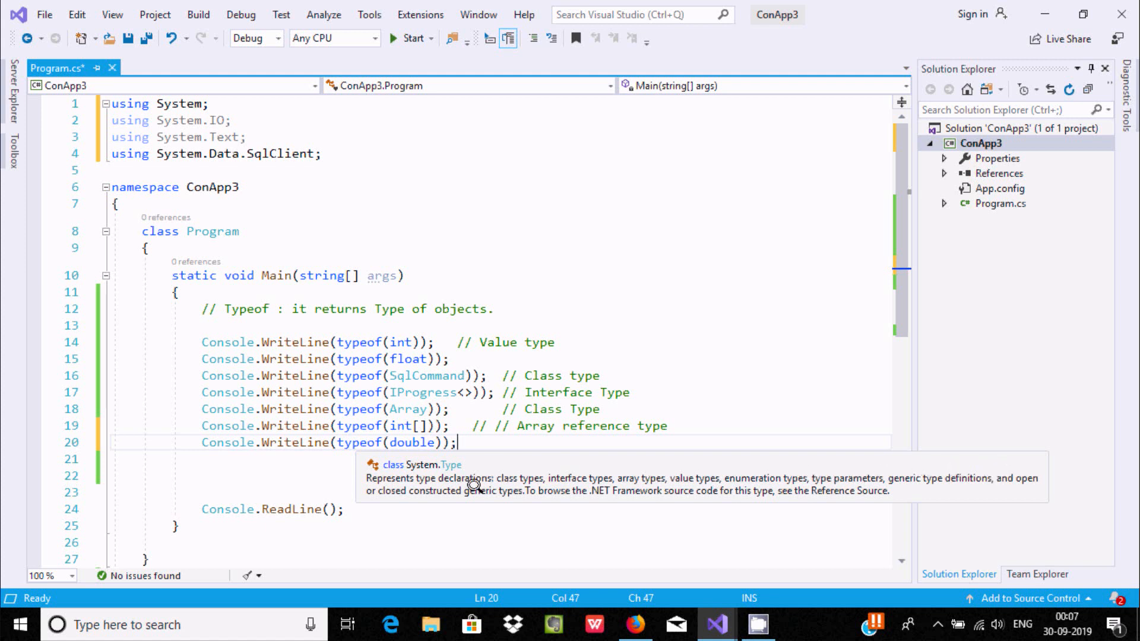
pyautogui.moveTo(541, 491)
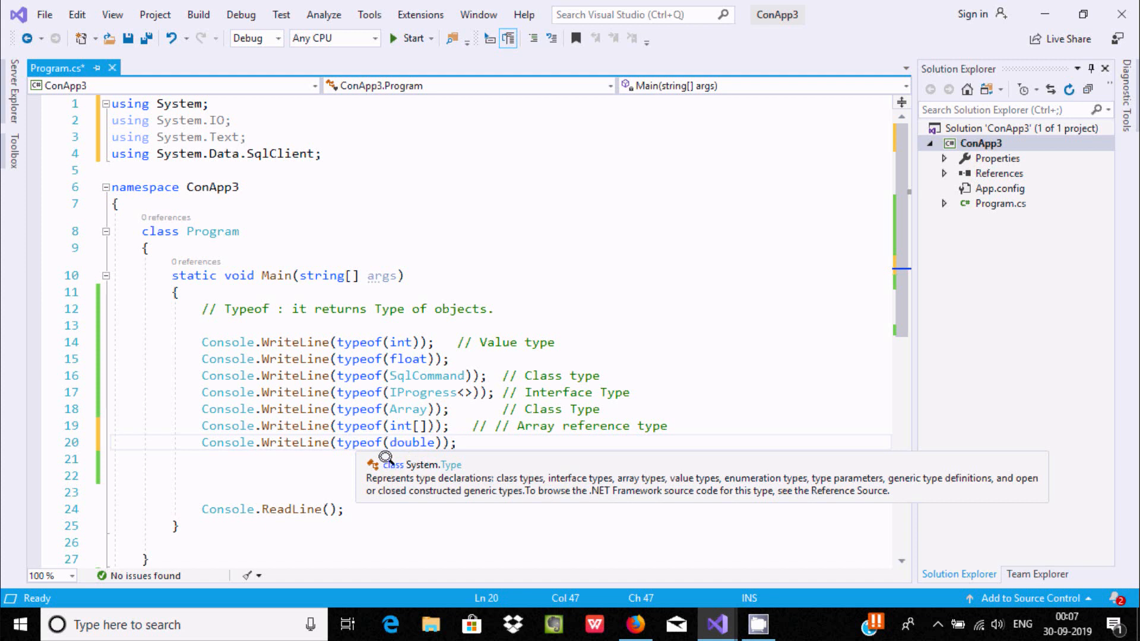
pyautogui.moveTo(493, 444)
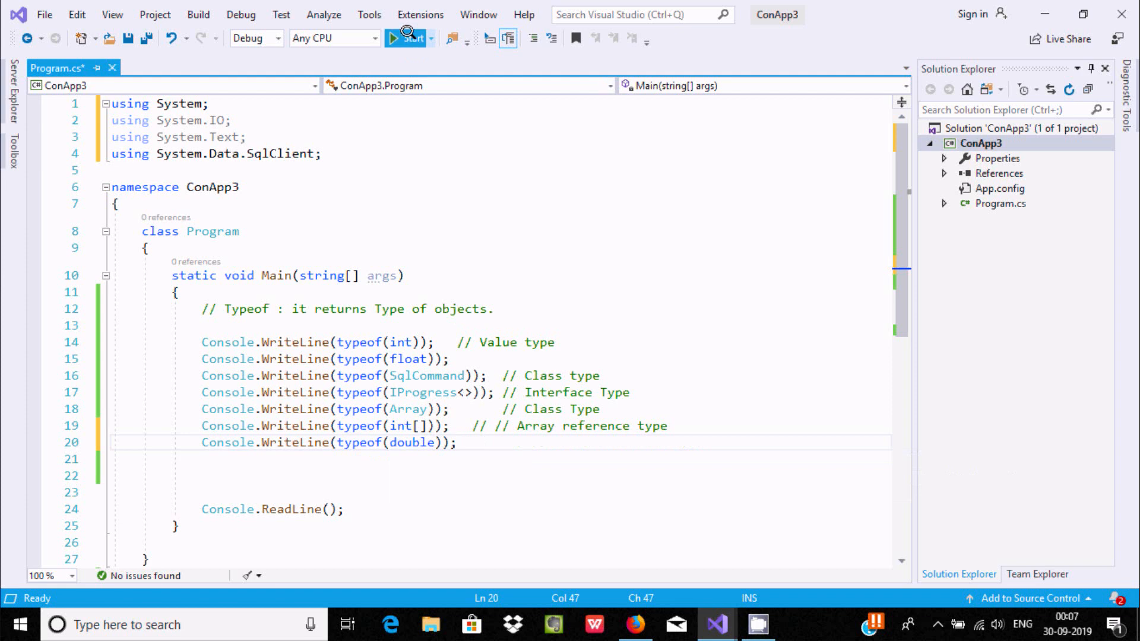
# Run the program to see typeof(double) printed with the other types.
pyautogui.click(405, 38)
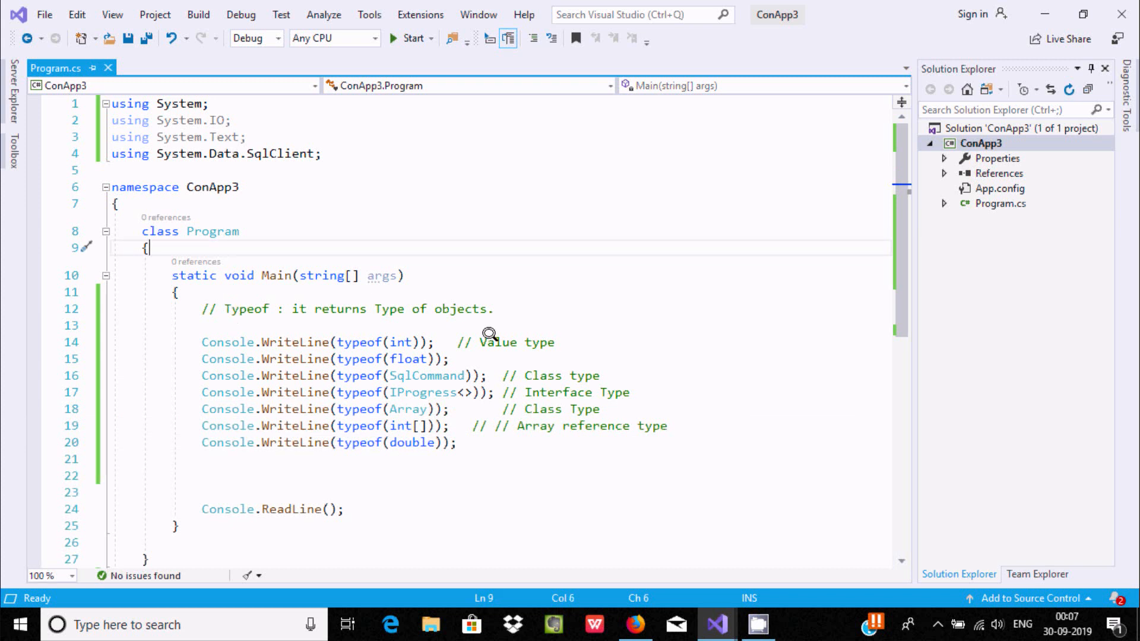
pyautogui.moveTo(284, 300)
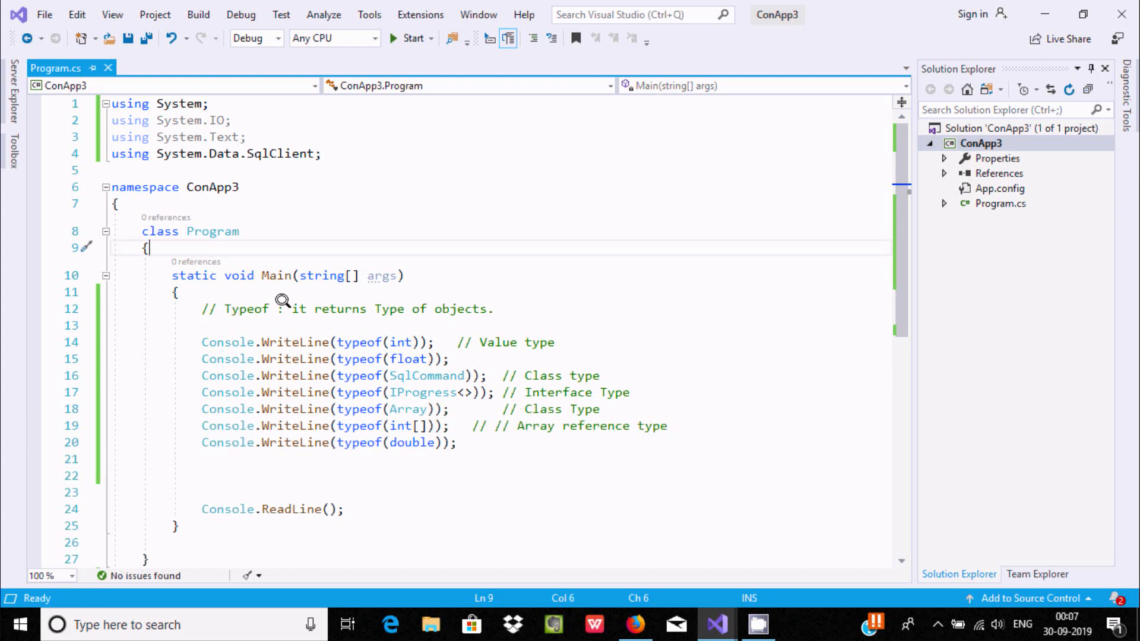
pyautogui.moveTo(408, 336)
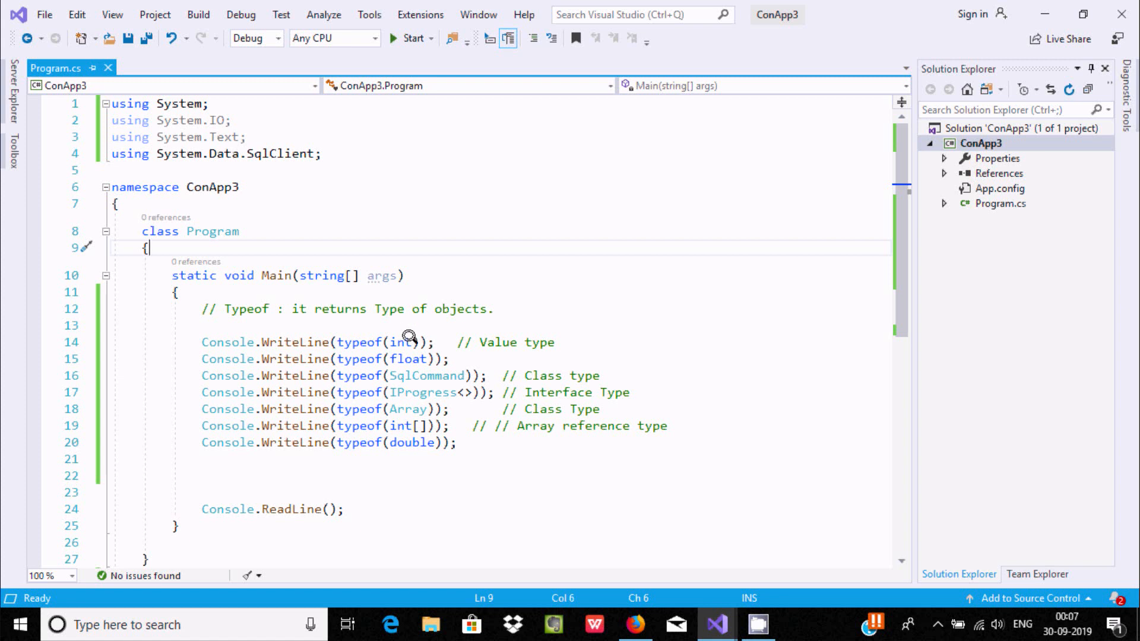
pyautogui.moveTo(443, 308)
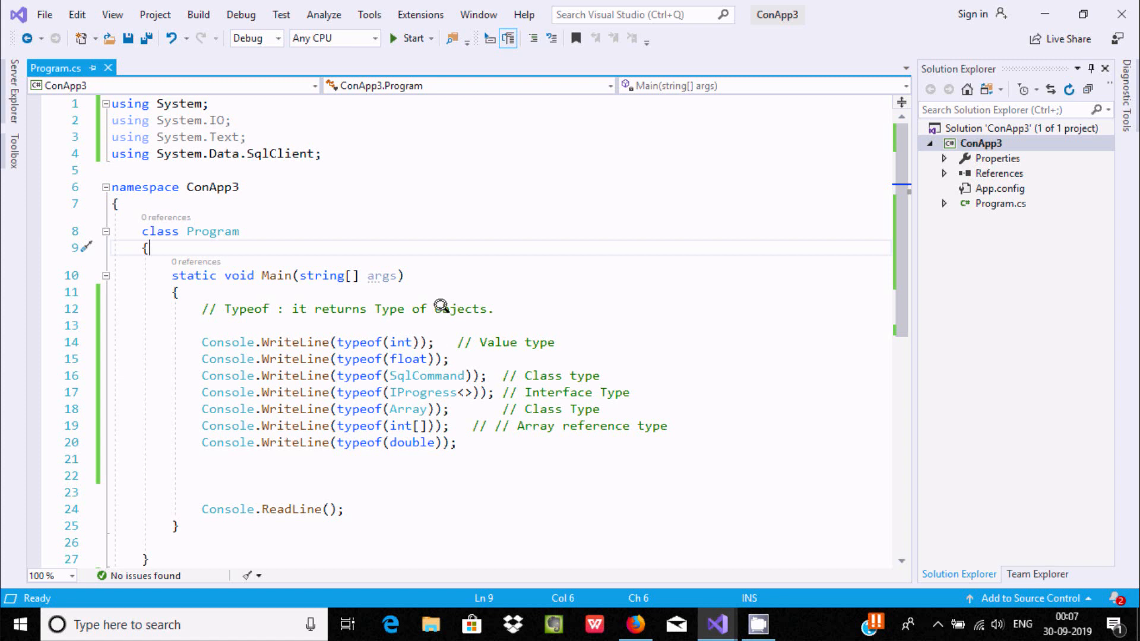
pyautogui.moveTo(413, 255)
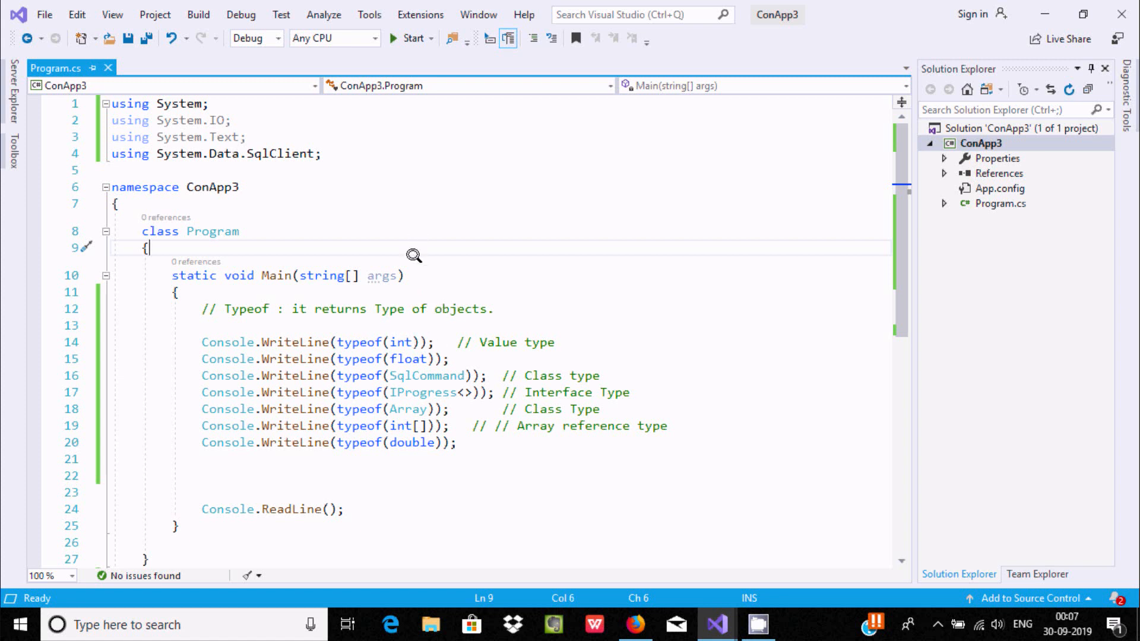
pyautogui.moveTo(386, 342)
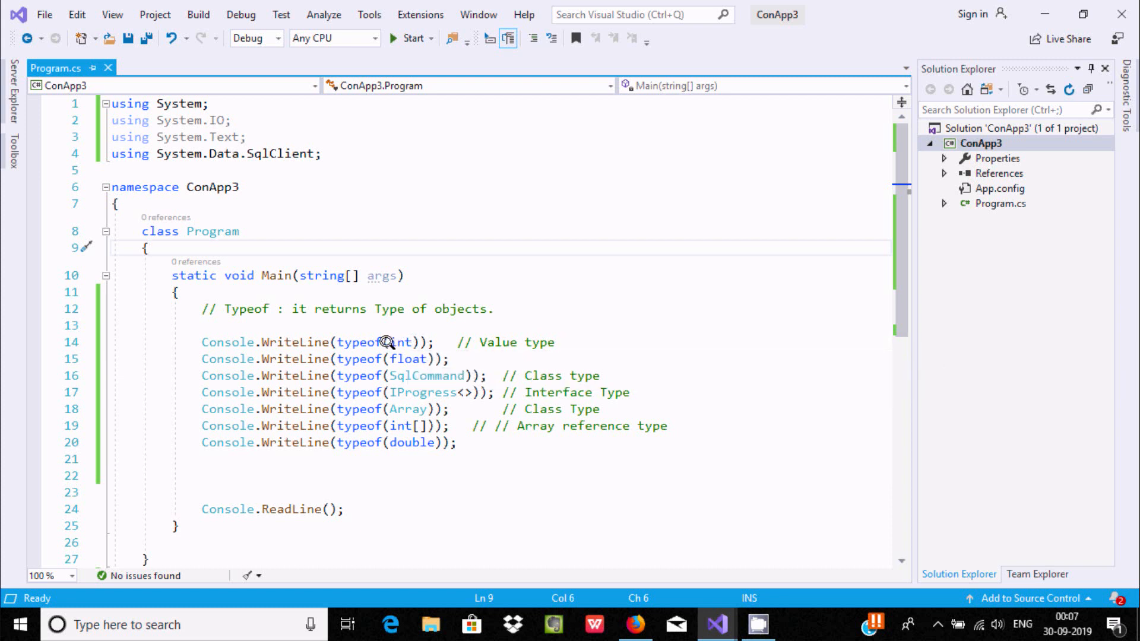
pyautogui.moveTo(402, 342)
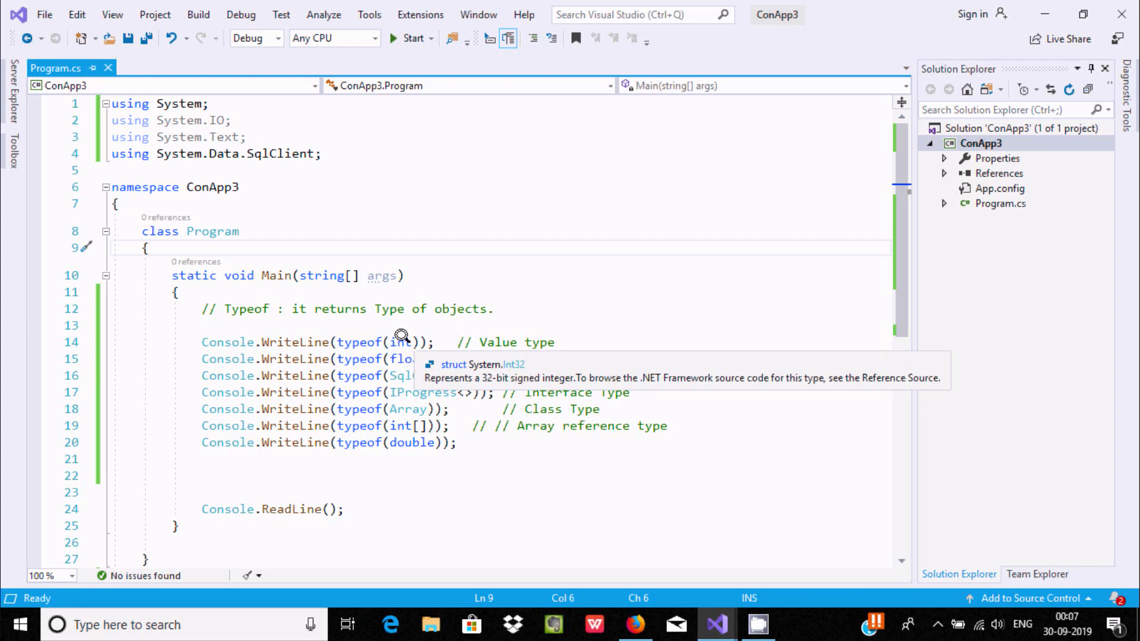
pyautogui.moveTo(399, 359)
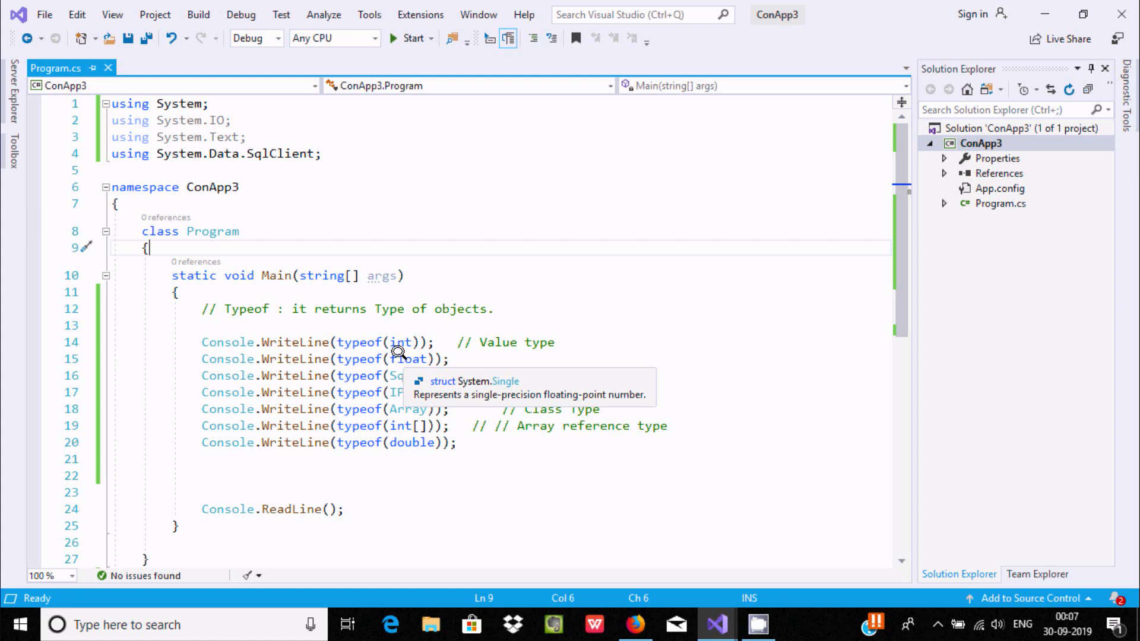
pyautogui.moveTo(430, 297)
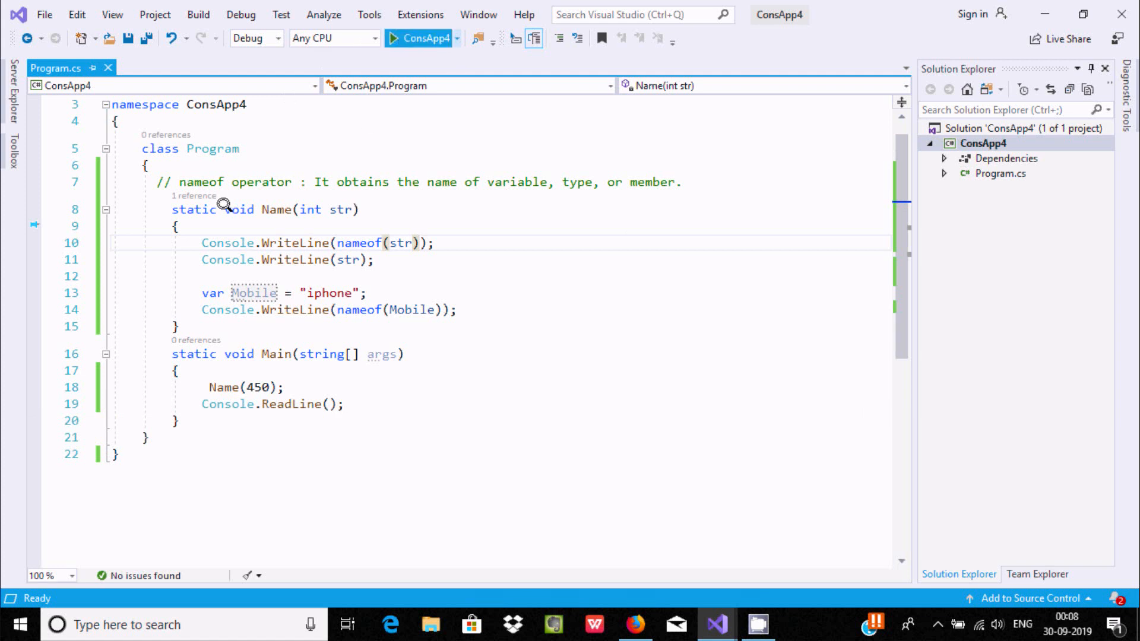
pyautogui.moveTo(246, 199)
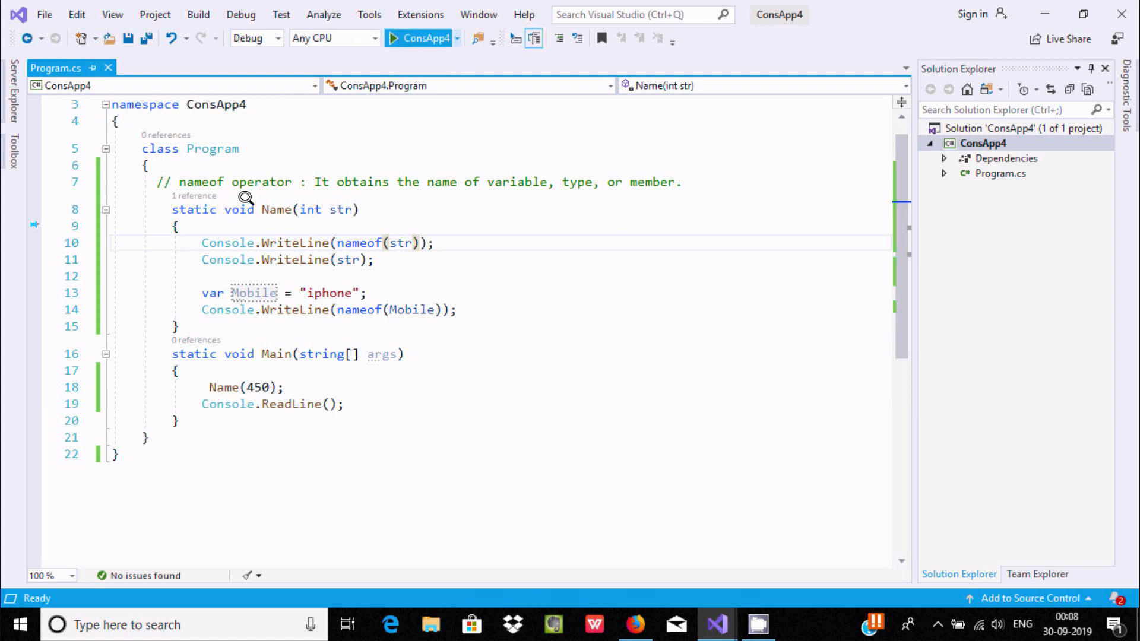
# Start ConsApp4 in the debugger so the console prints str, 450 and Mobile.
pyautogui.click(424, 38)
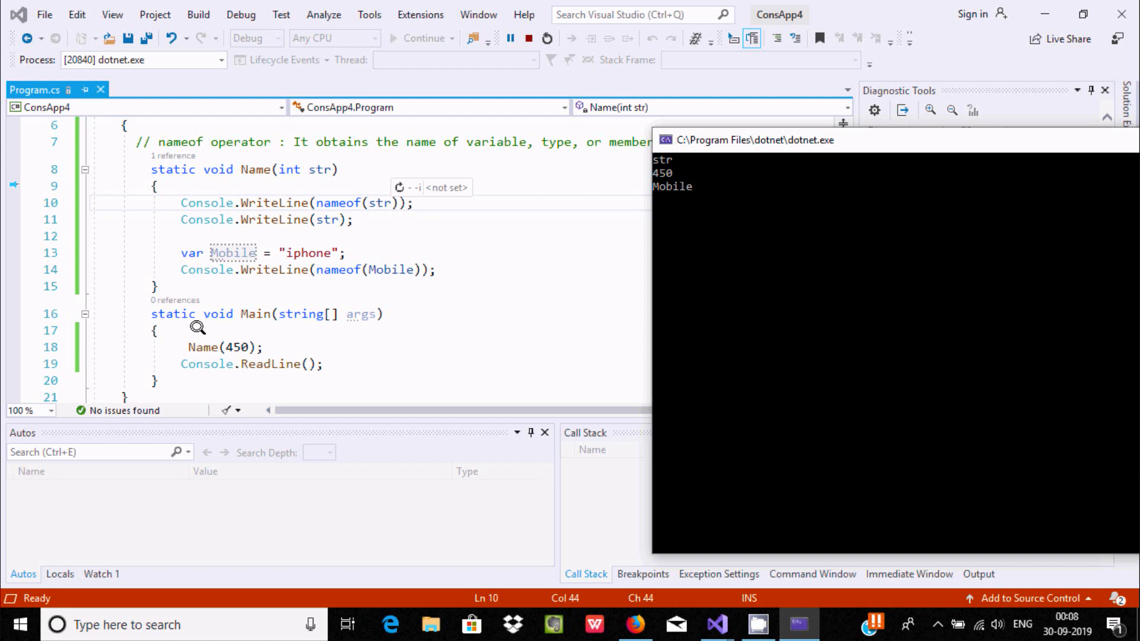
pyautogui.moveTo(228, 347)
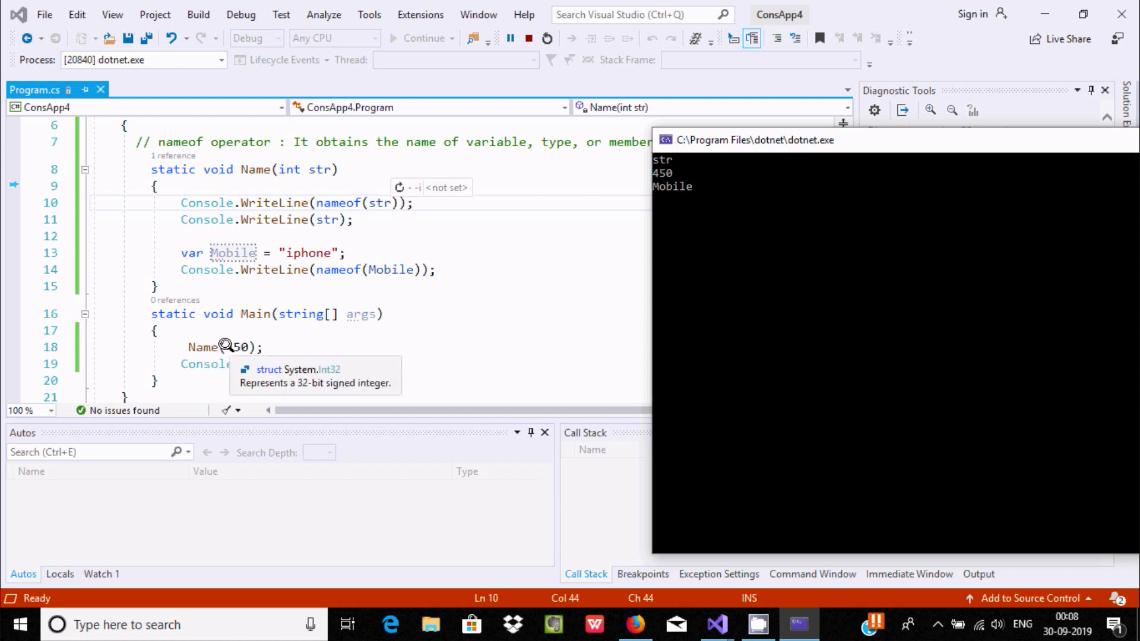
pyautogui.moveTo(211, 332)
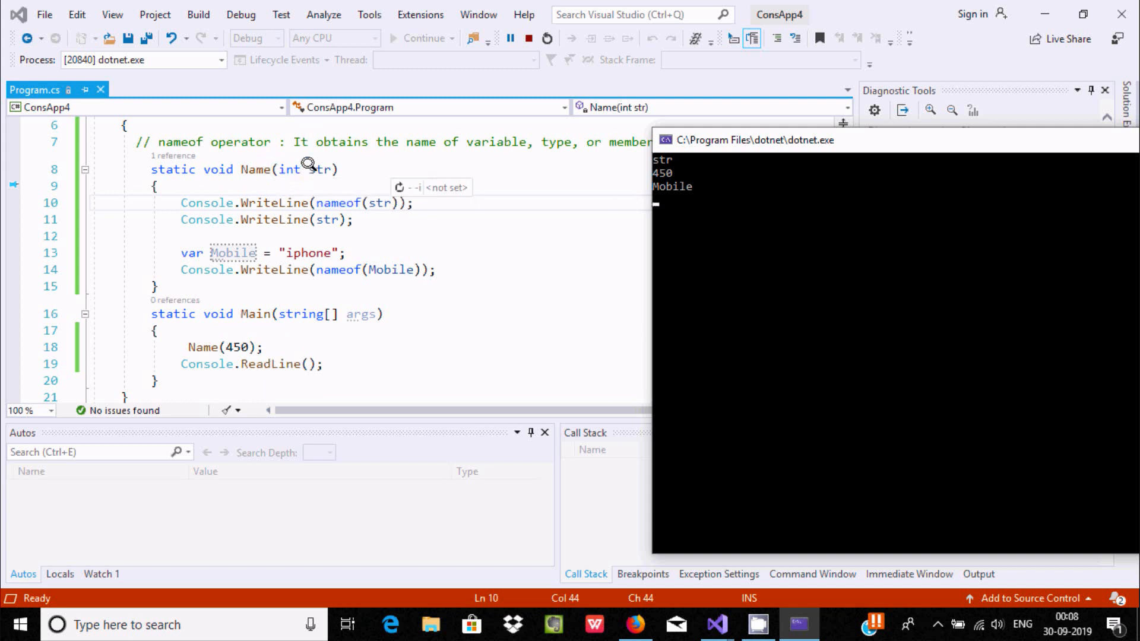
pyautogui.moveTo(313, 170)
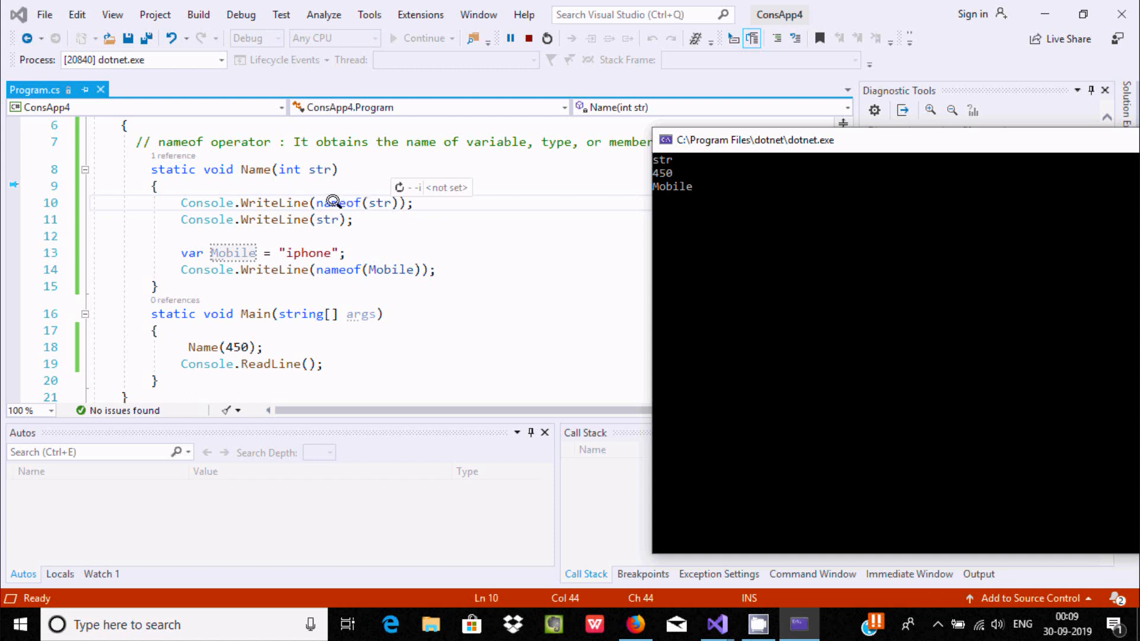
pyautogui.moveTo(633, 179)
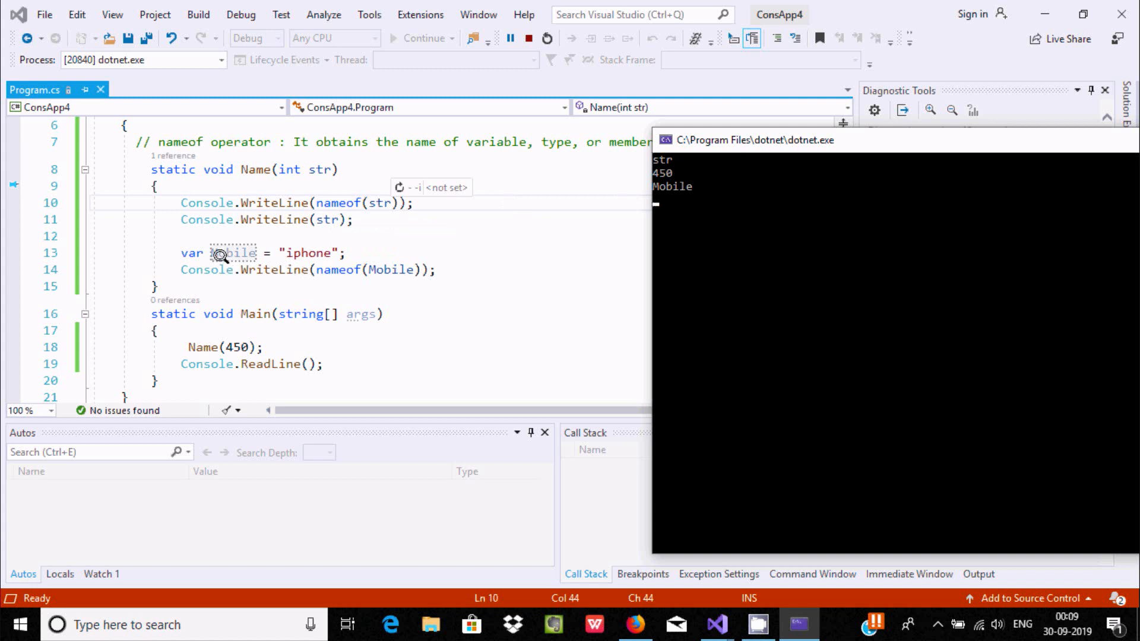
pyautogui.moveTo(233, 252)
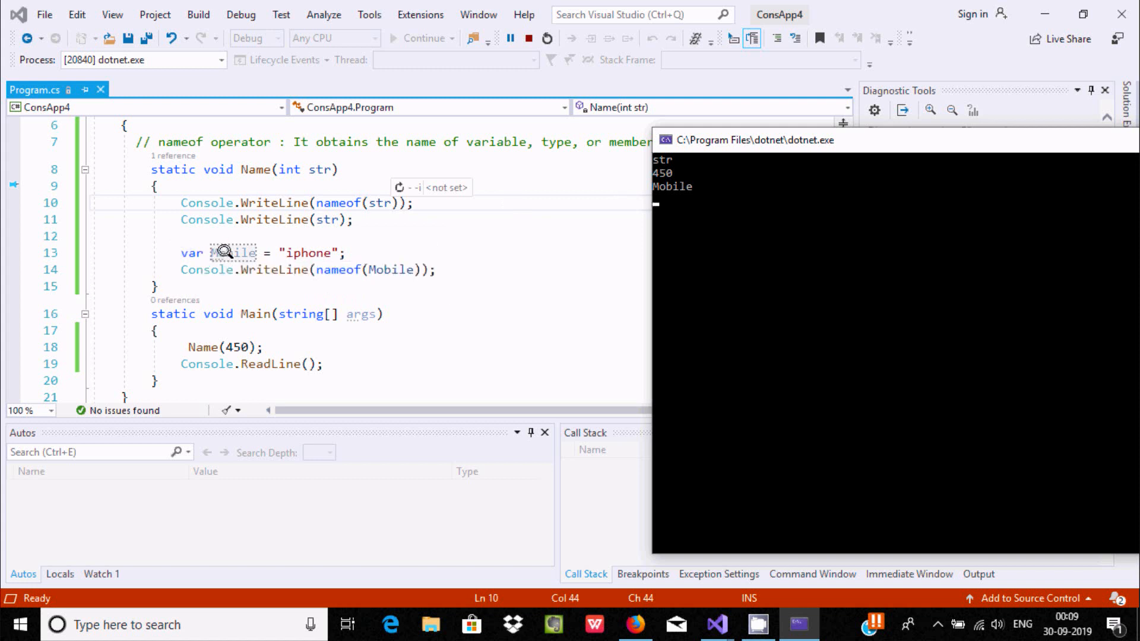
pyautogui.moveTo(233, 251)
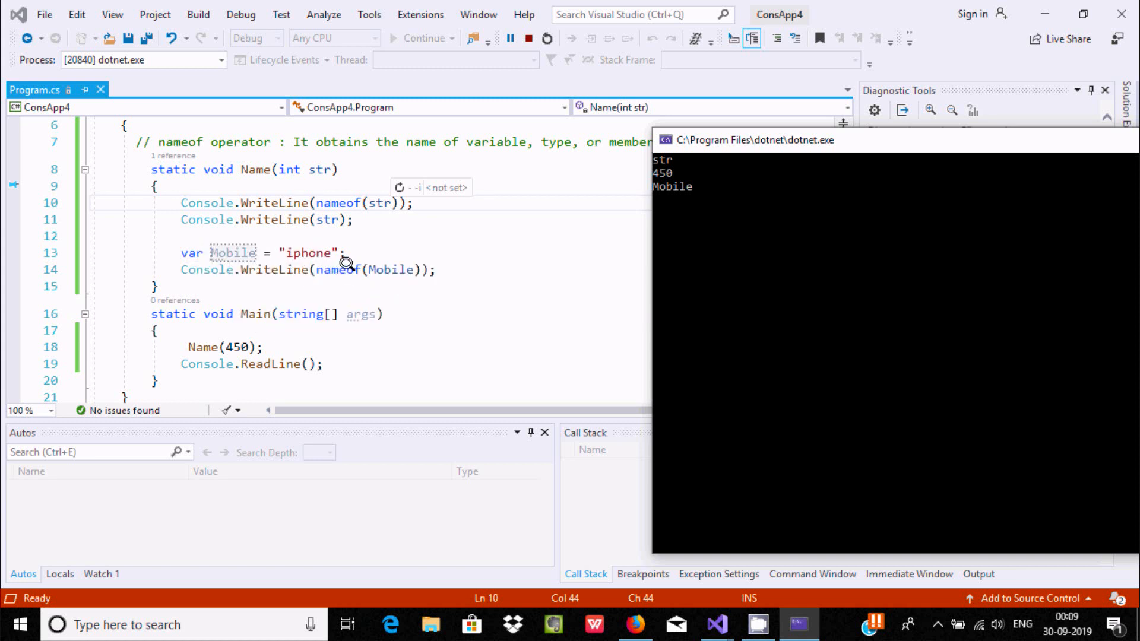
pyautogui.moveTo(384, 276)
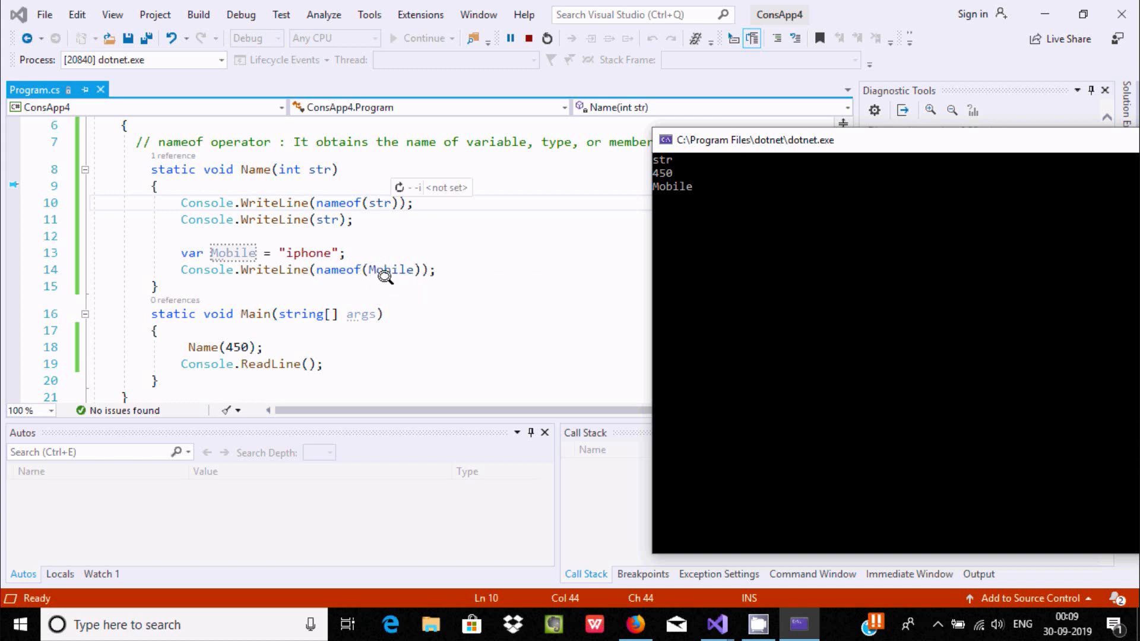
pyautogui.moveTo(348, 261)
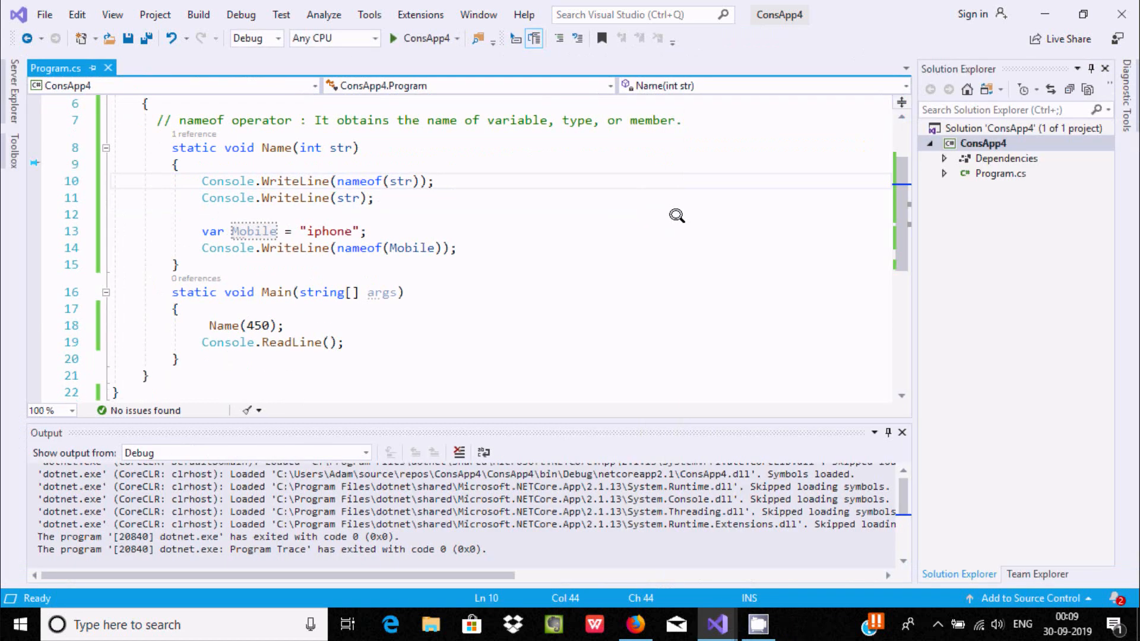
pyautogui.click(901, 432)
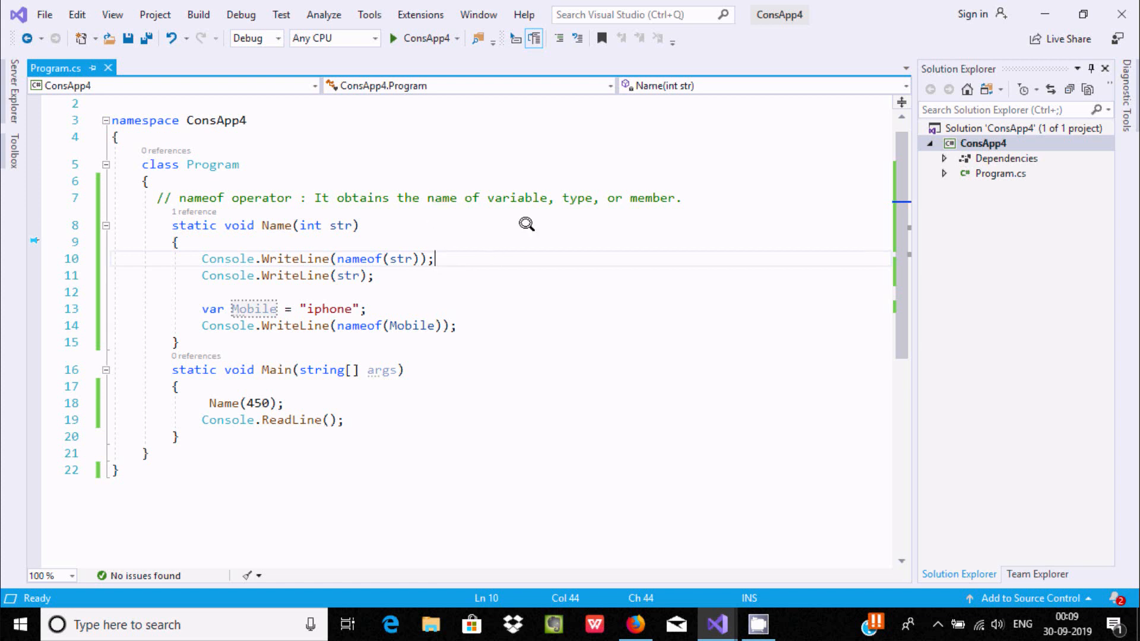
pyautogui.moveTo(583, 213)
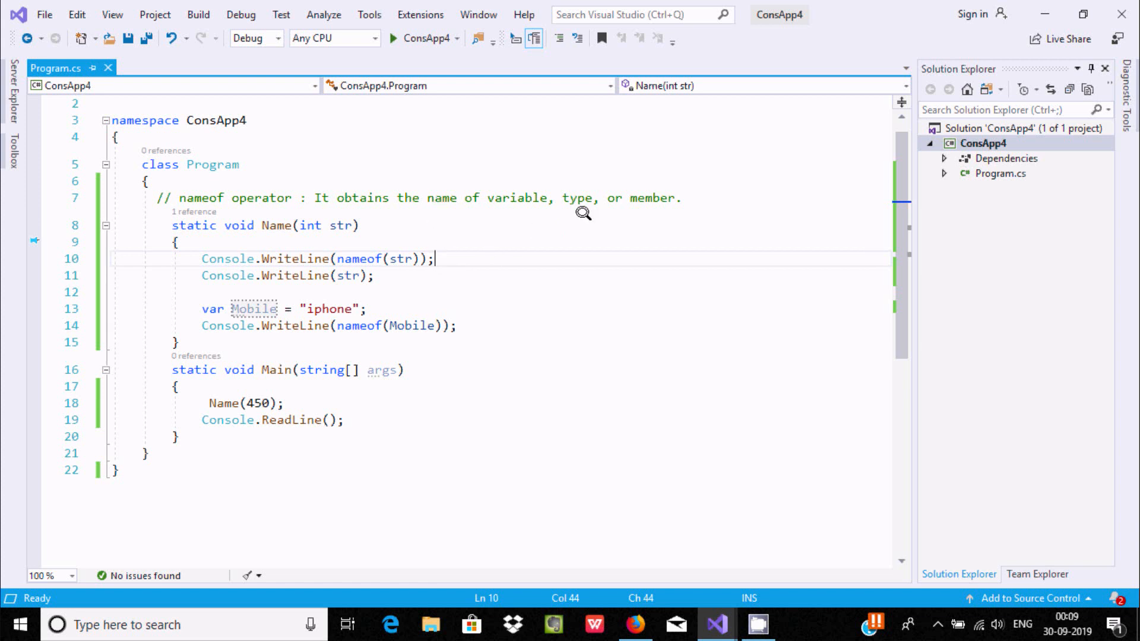
pyautogui.moveTo(515, 245)
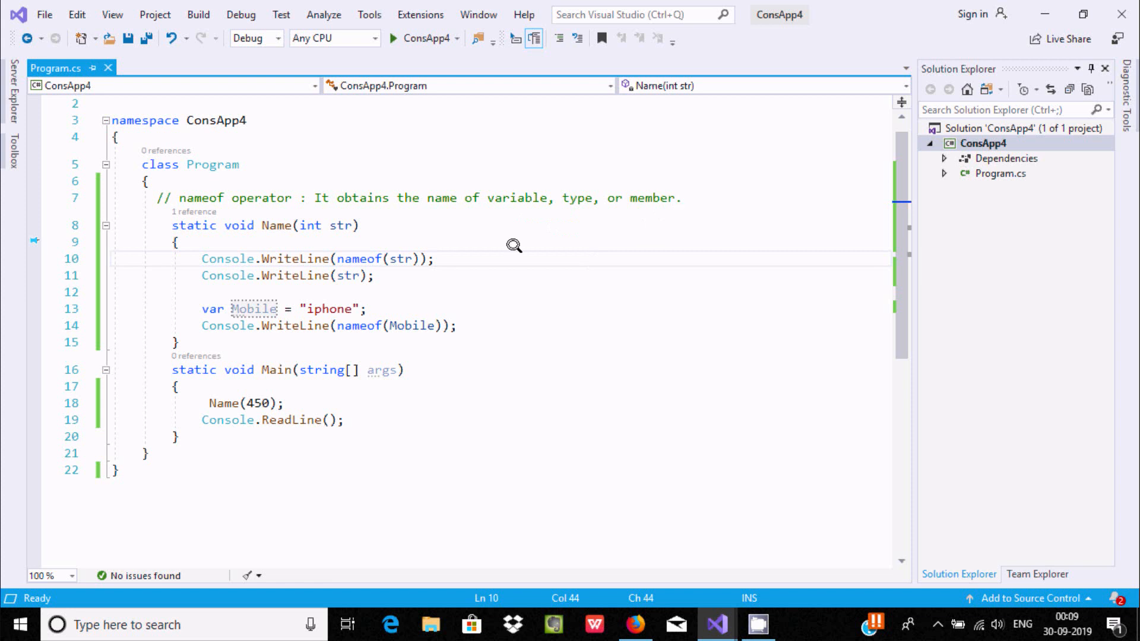
pyautogui.moveTo(251, 403)
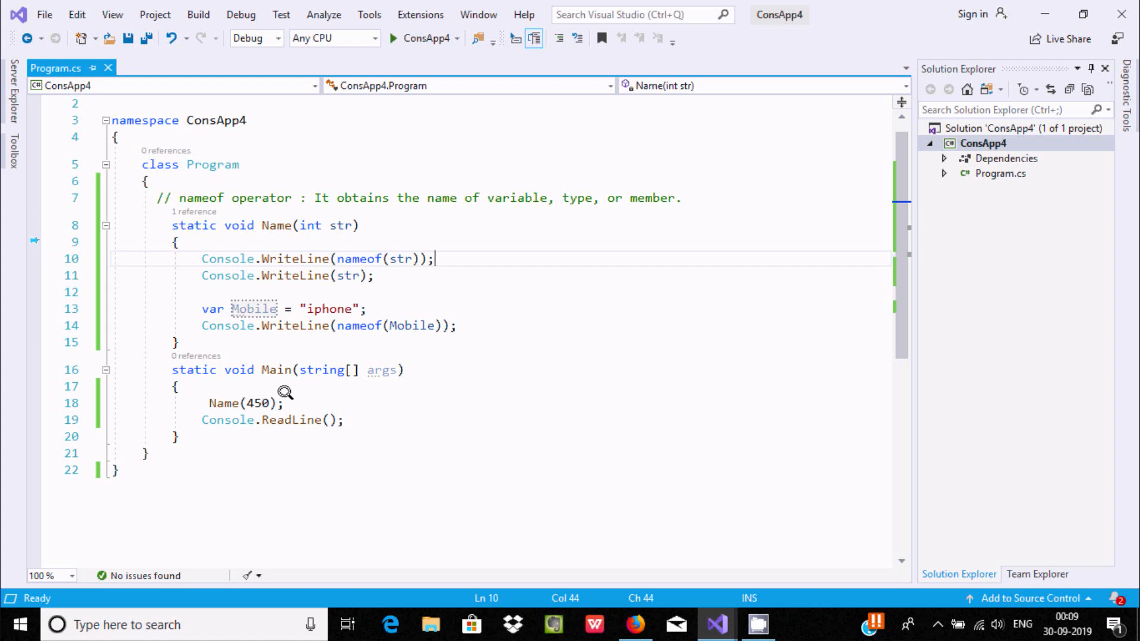
pyautogui.moveTo(203, 264)
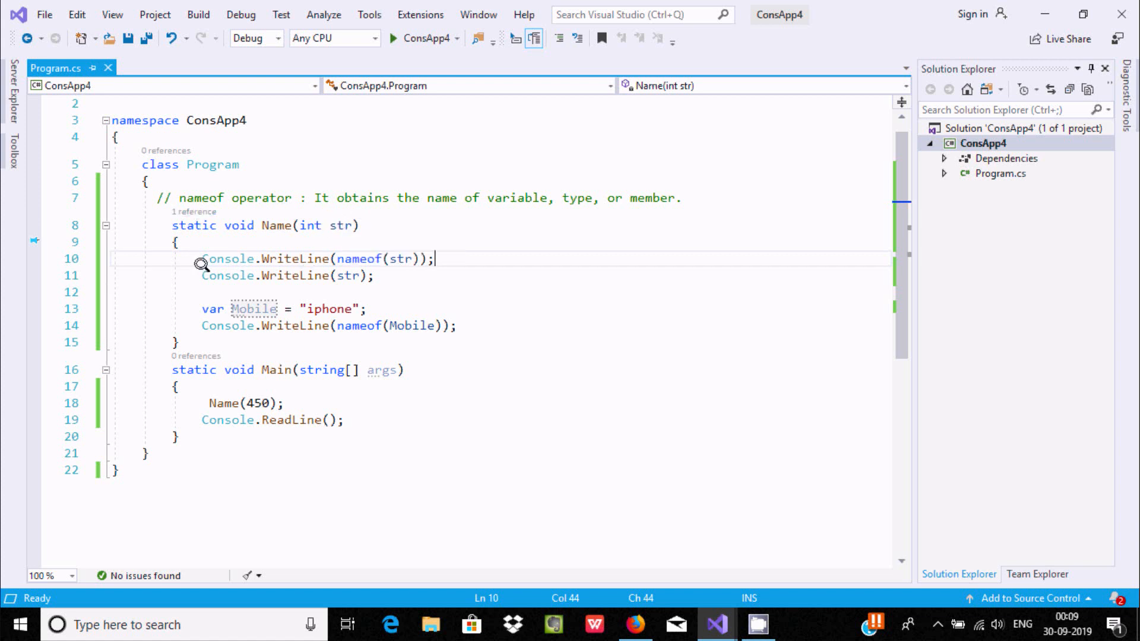
pyautogui.moveTo(377, 259)
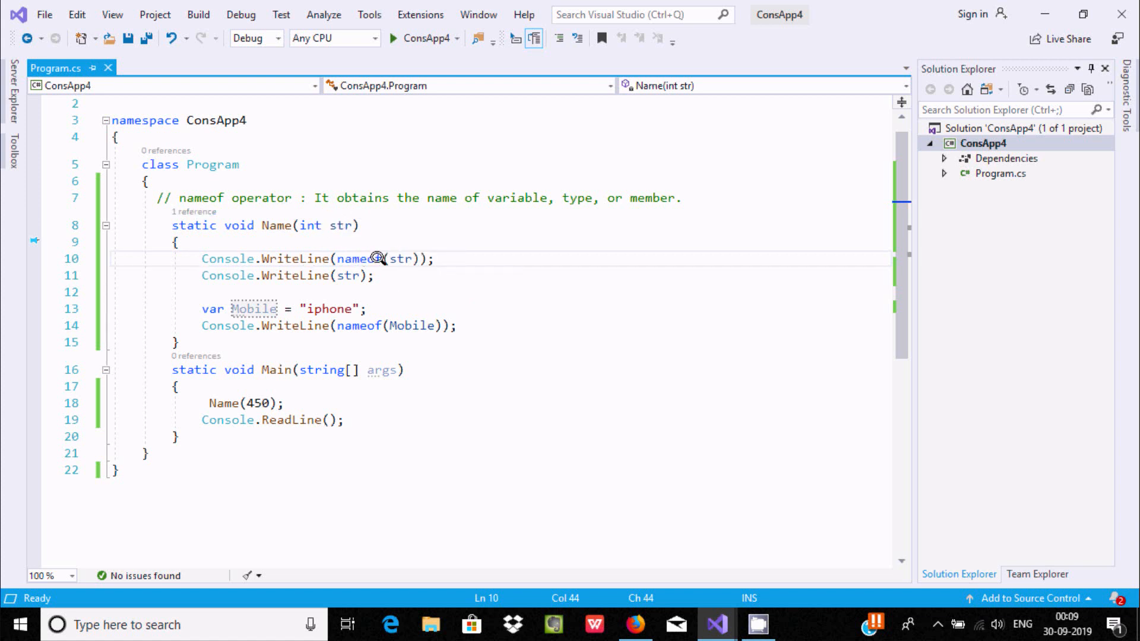
pyautogui.moveTo(400, 258)
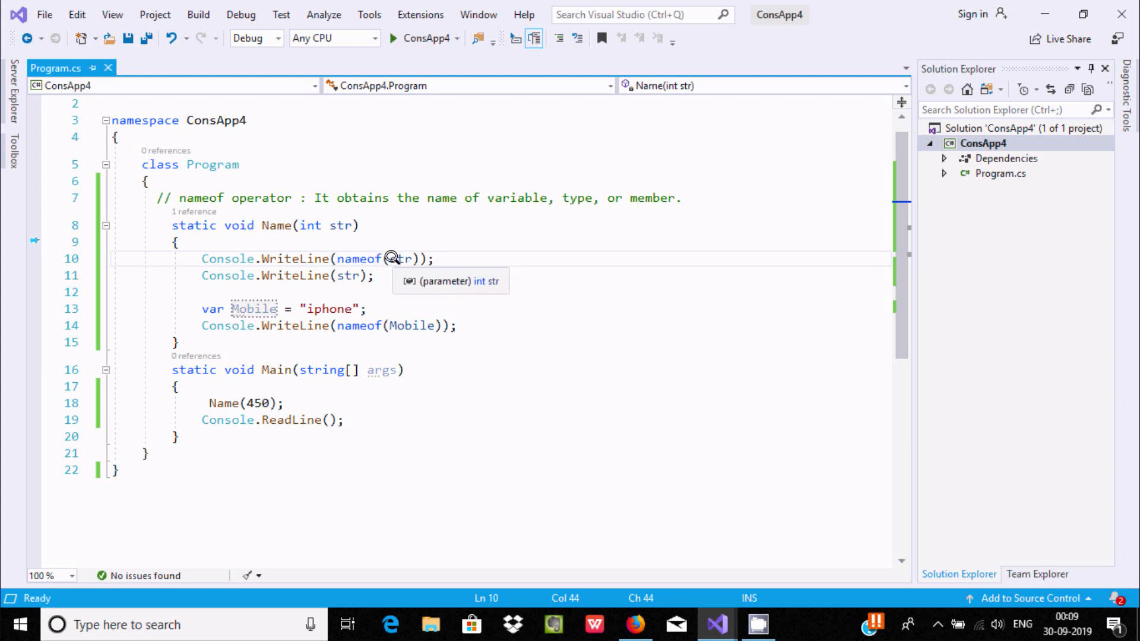
pyautogui.moveTo(348, 275)
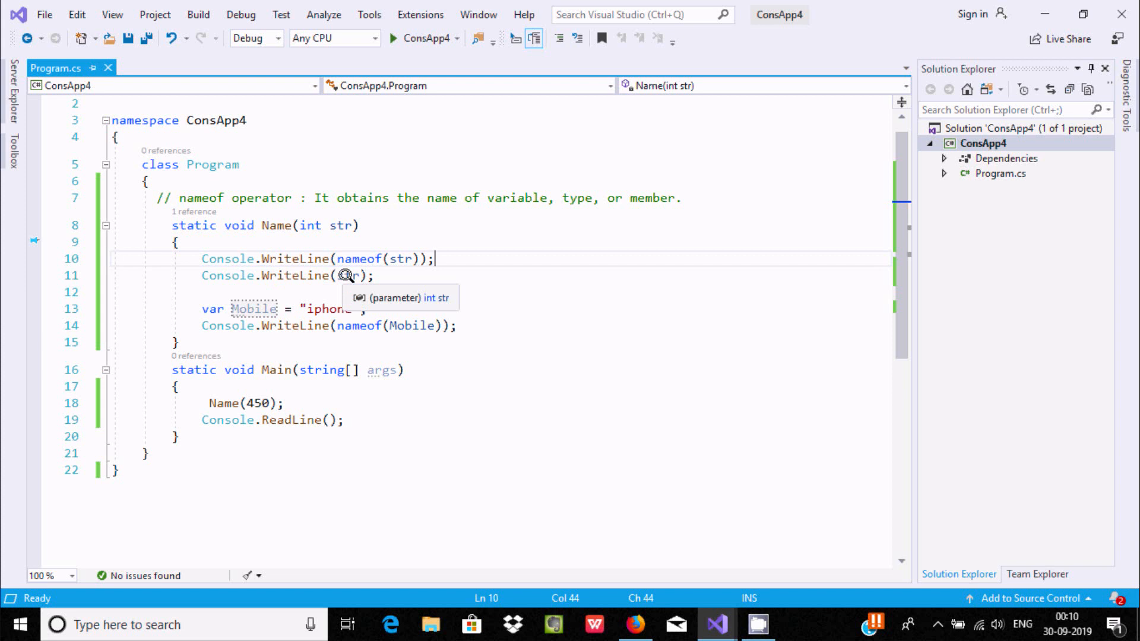
pyautogui.moveTo(206, 303)
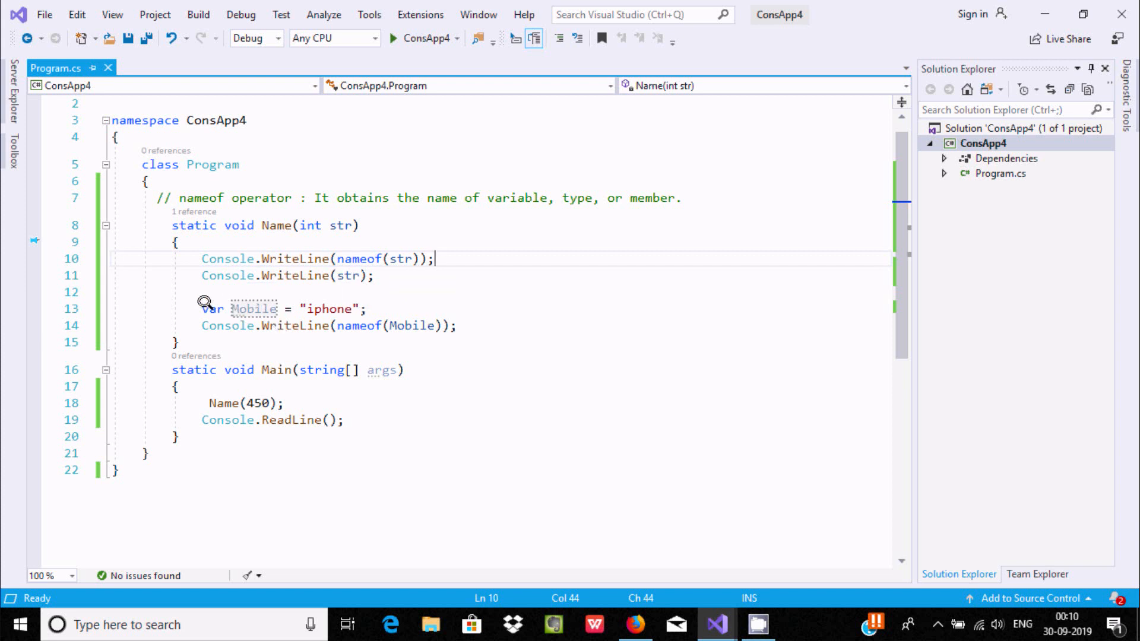
pyautogui.moveTo(253, 309)
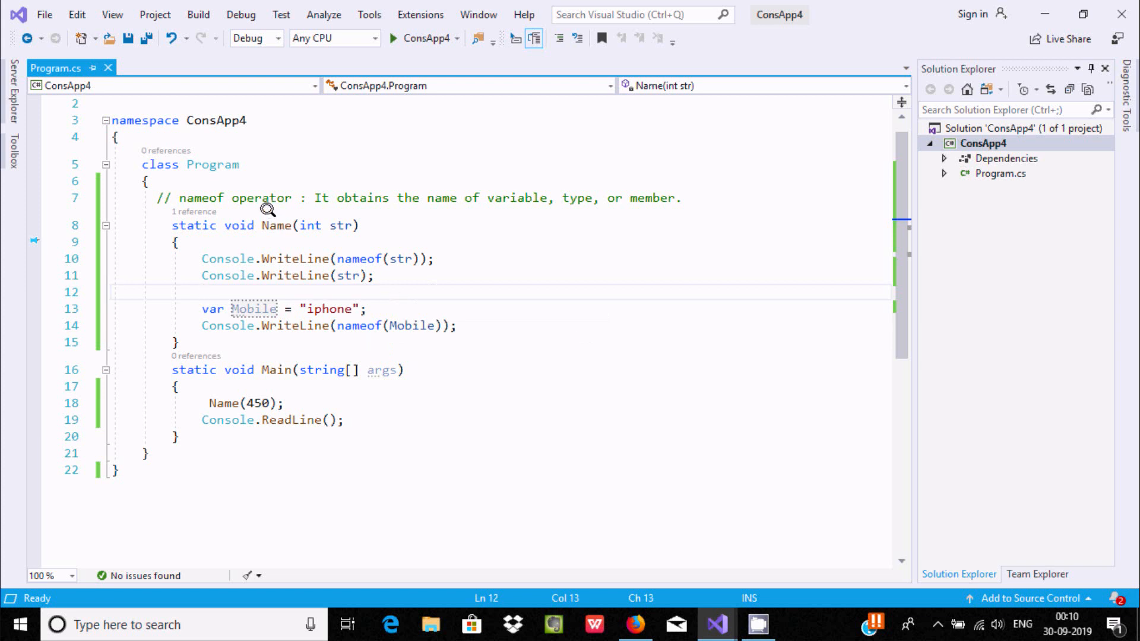
pyautogui.moveTo(927, 221)
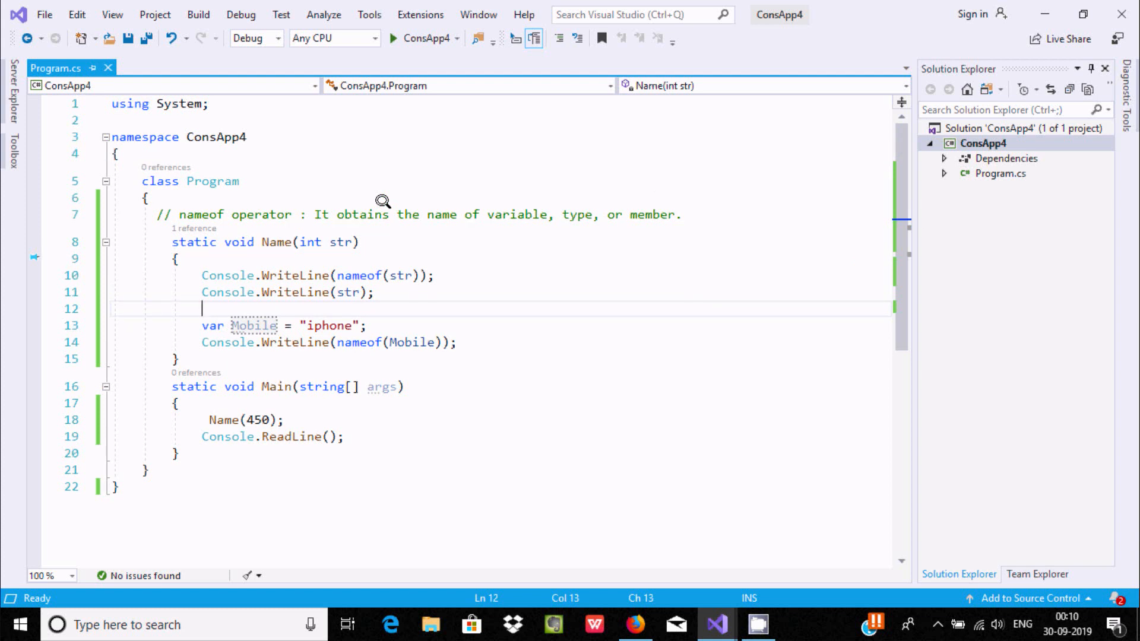
pyautogui.moveTo(456, 309)
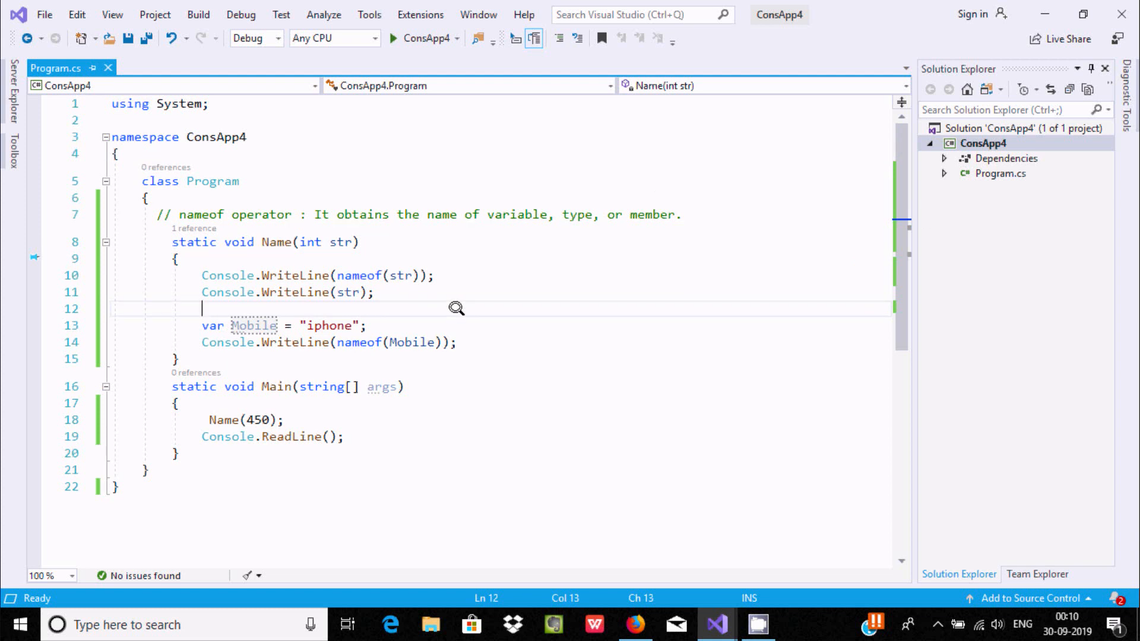